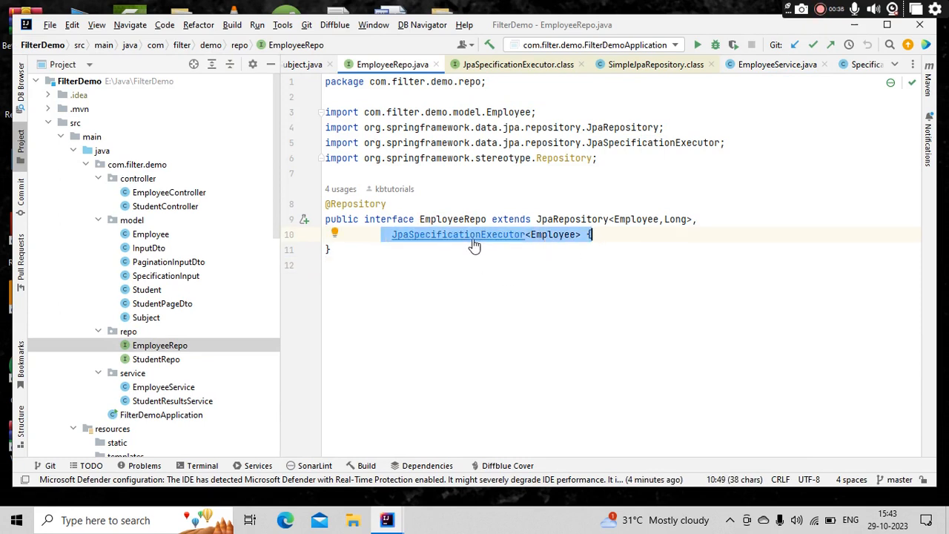
Navigate into JpaSpecificationExecutor from EmployeeRepo and highlight findOne, count, exists and delete.
{"action": "left_click", "coordinate": [457, 235]}
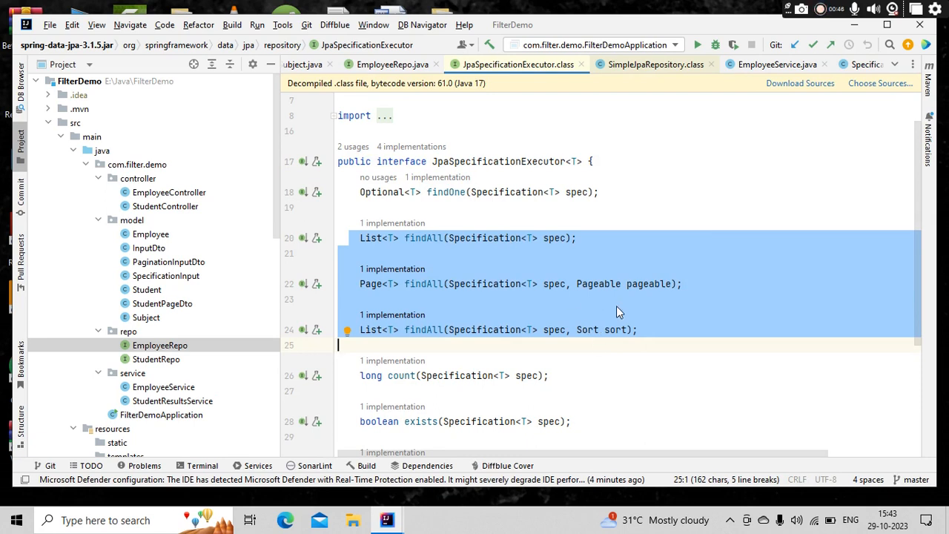
{"action": "scroll", "scroll_direction": "down", "scroll_amount": 3}
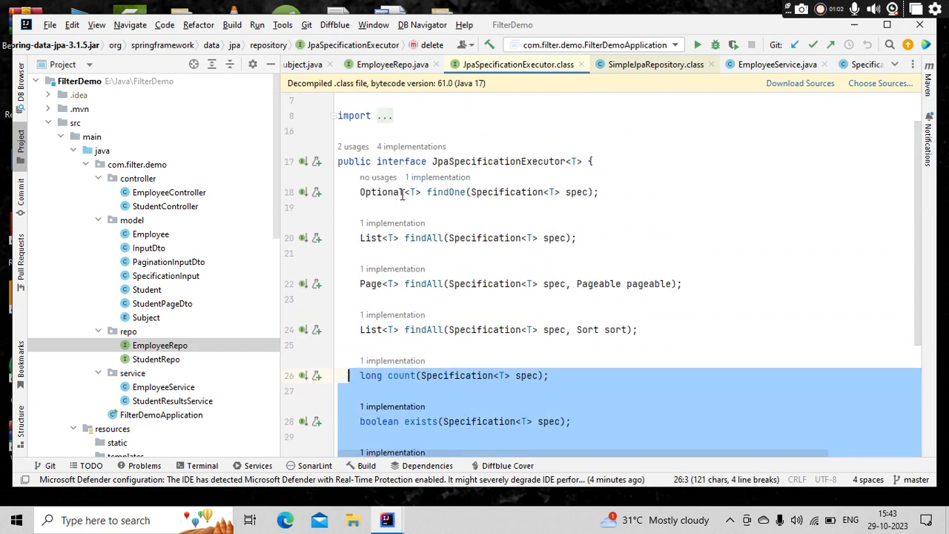
{"action": "left_click", "coordinate": [597, 193]}
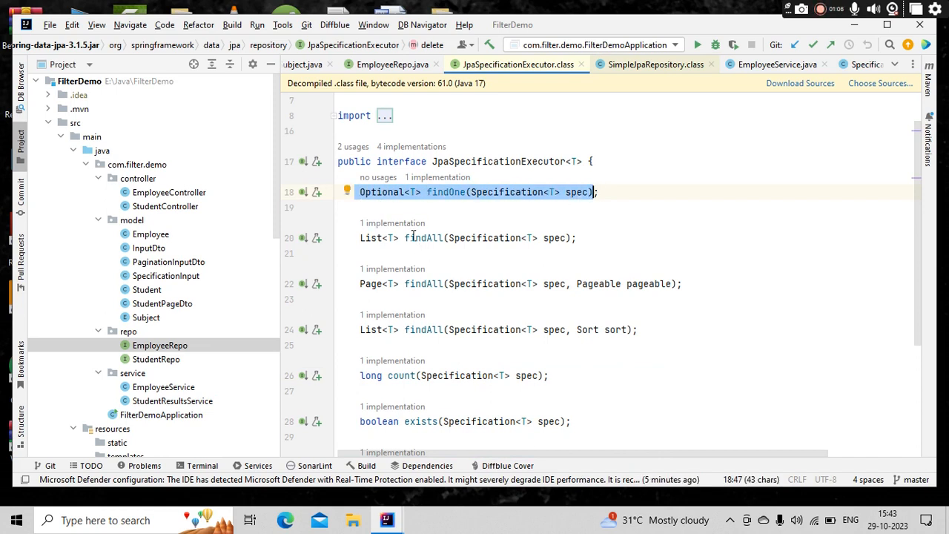
{"action": "scroll", "scroll_direction": "down", "scroll_amount": 3}
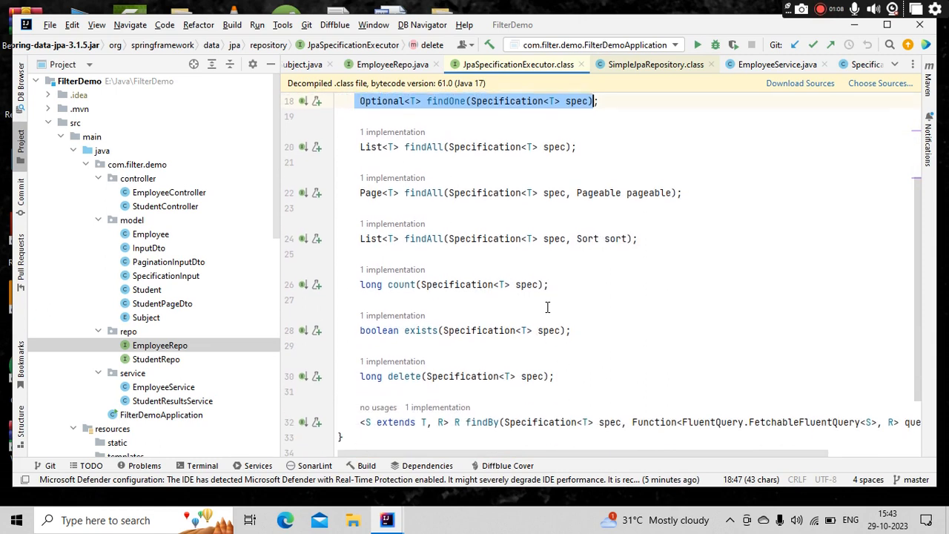
{"action": "left_click", "coordinate": [406, 329]}
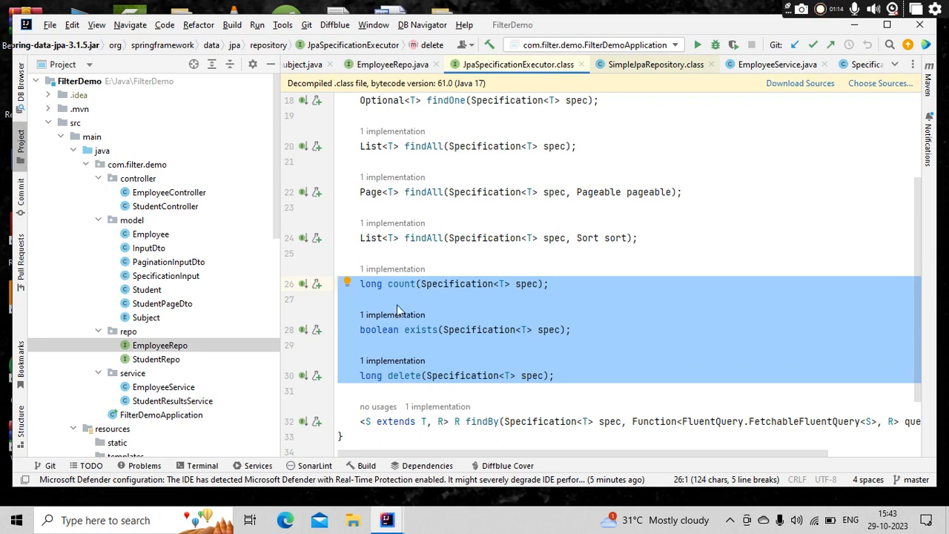
{"action": "mouse_move", "coordinate": [458, 332]}
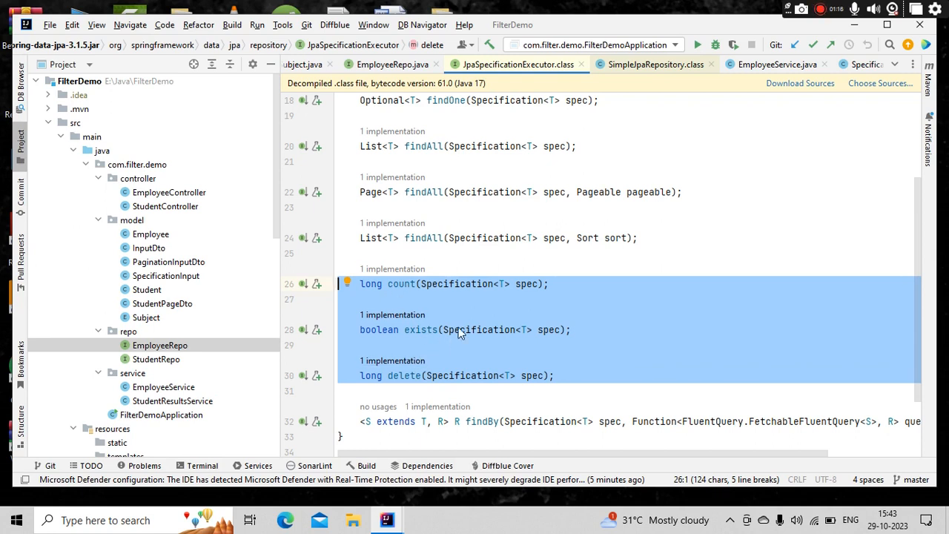
{"action": "mouse_move", "coordinate": [457, 283]}
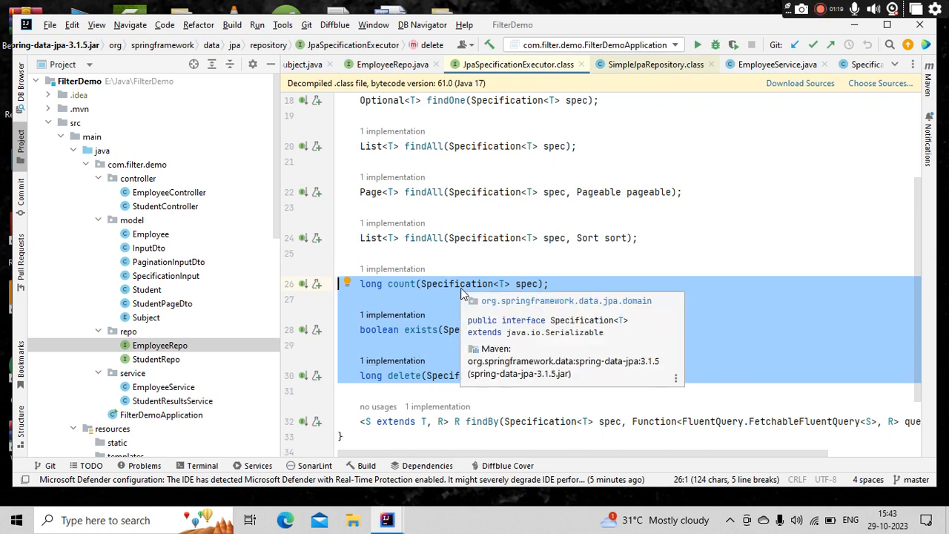
{"action": "mouse_move", "coordinate": [505, 244]}
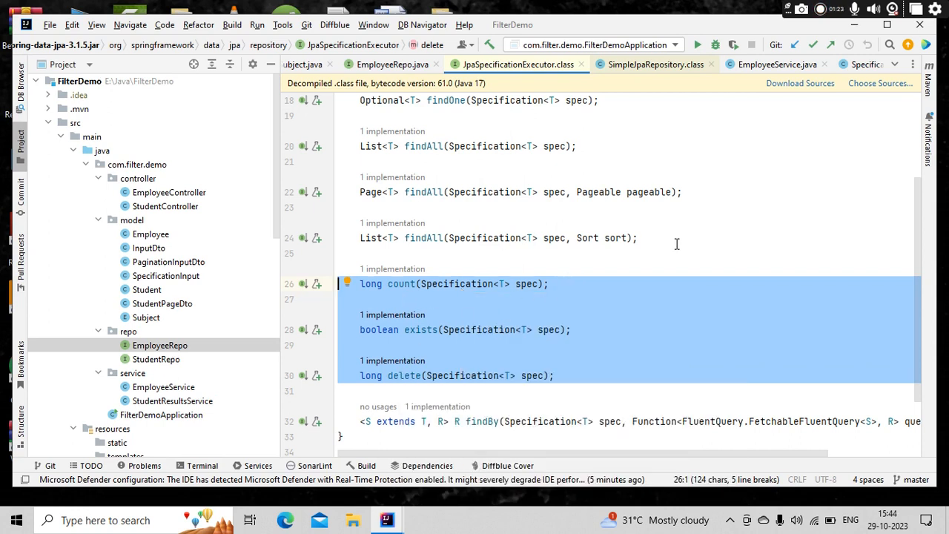
Bring up EmployeeService from the Project tree and highlight the getSpecificationByGreaterThan call.
{"action": "left_click", "coordinate": [163, 385]}
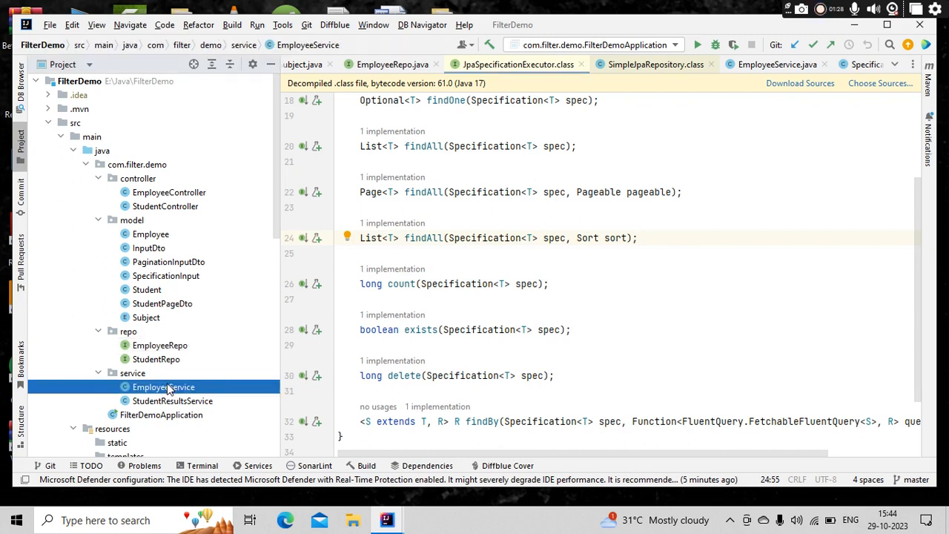
{"action": "double_click", "coordinate": [164, 386]}
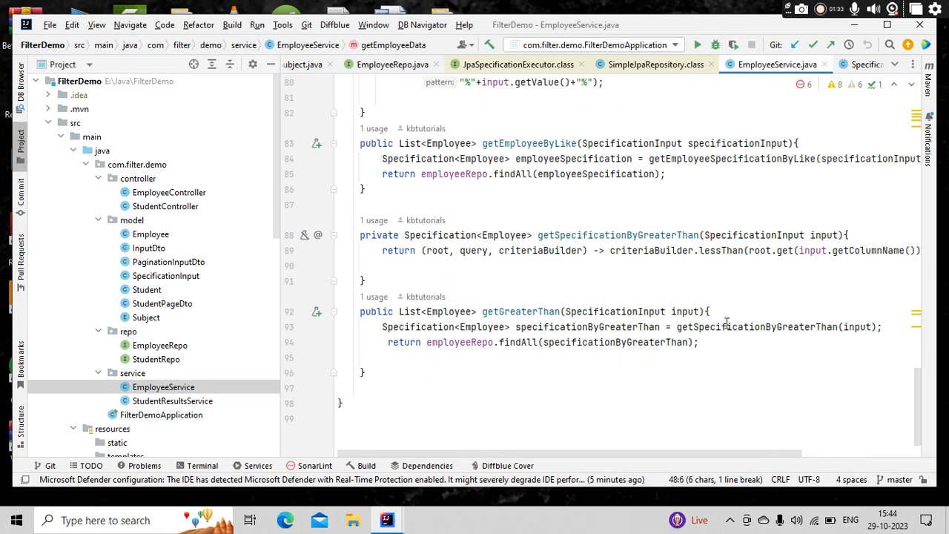
{"action": "double_click", "coordinate": [720, 249]}
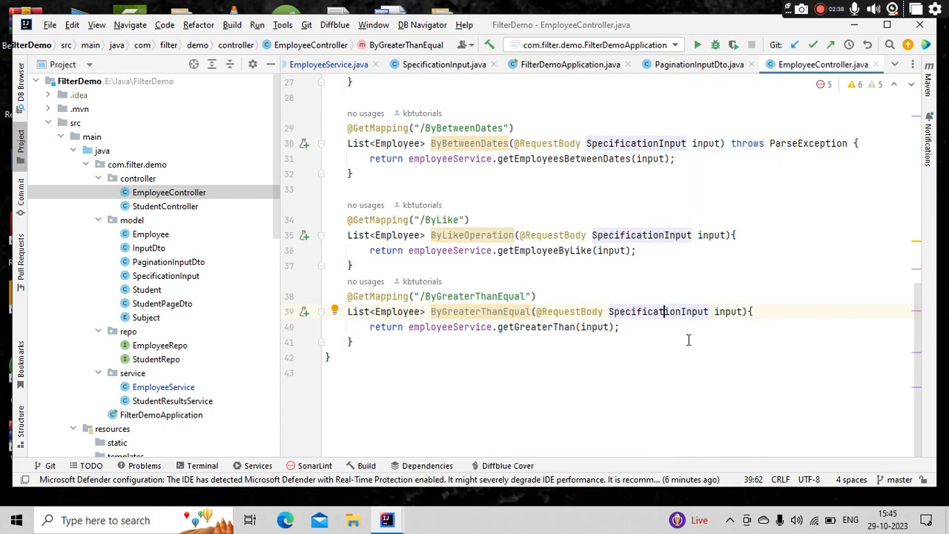
Highlight SpecificationInput's column/value and sort/paging fields, then return to EmployeeService.
{"action": "left_click", "coordinate": [440, 66]}
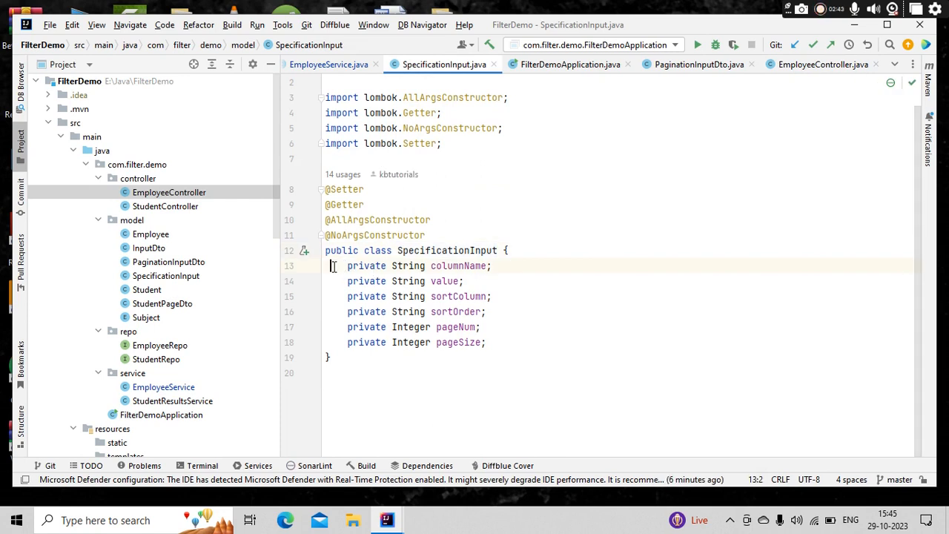
{"action": "left_click_drag", "start_coordinate": [333, 265], "coordinate": [463, 281]}
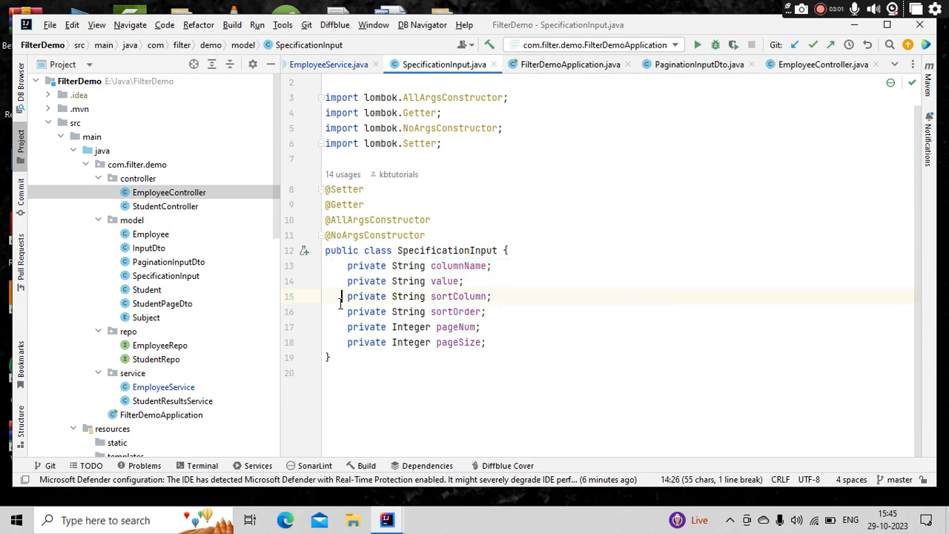
{"action": "left_click_drag", "start_coordinate": [341, 297], "coordinate": [487, 341]}
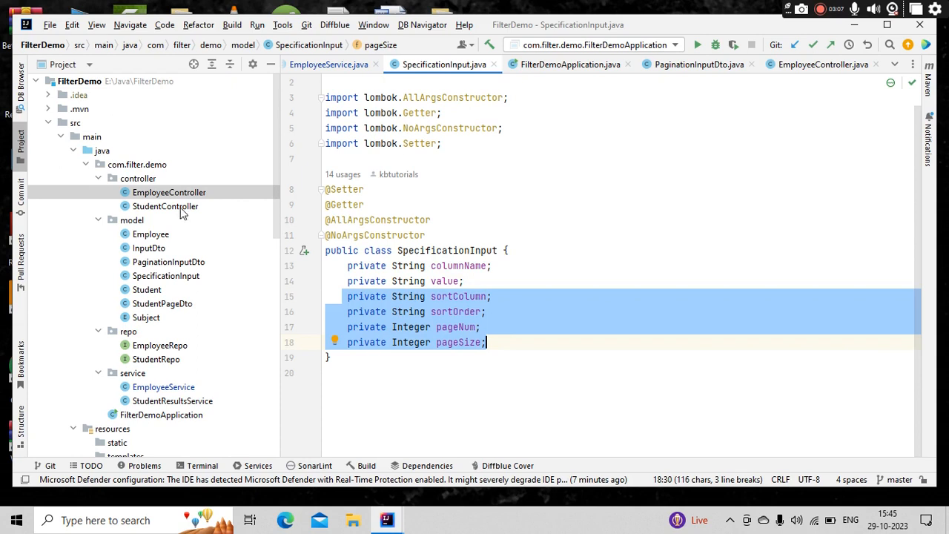
{"action": "left_click", "coordinate": [823, 65]}
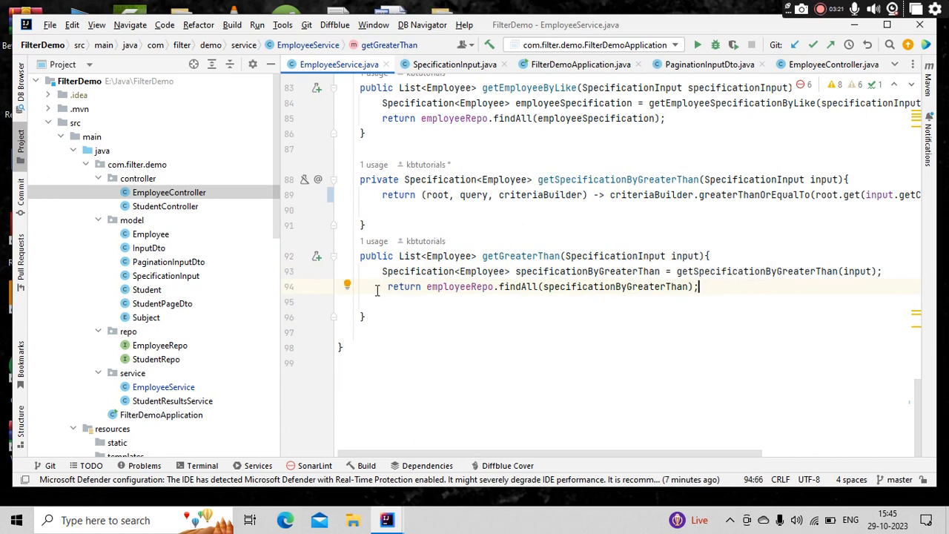
{"action": "mouse_move", "coordinate": [516, 288]}
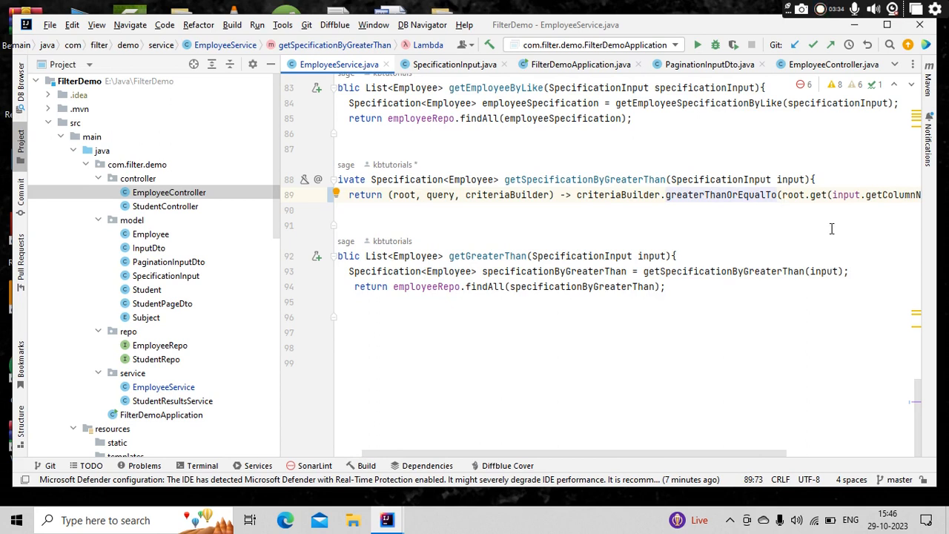
Insert a blank line in getGreaterThan between building the specification and returning findAll.
{"action": "scroll", "scroll_direction": "right", "scroll_amount": 3}
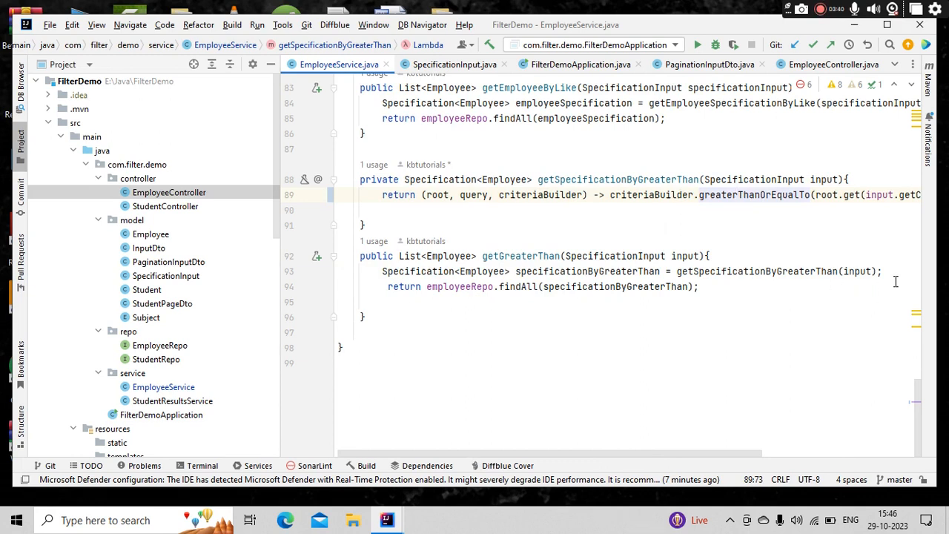
{"action": "key", "text": "Enter"}
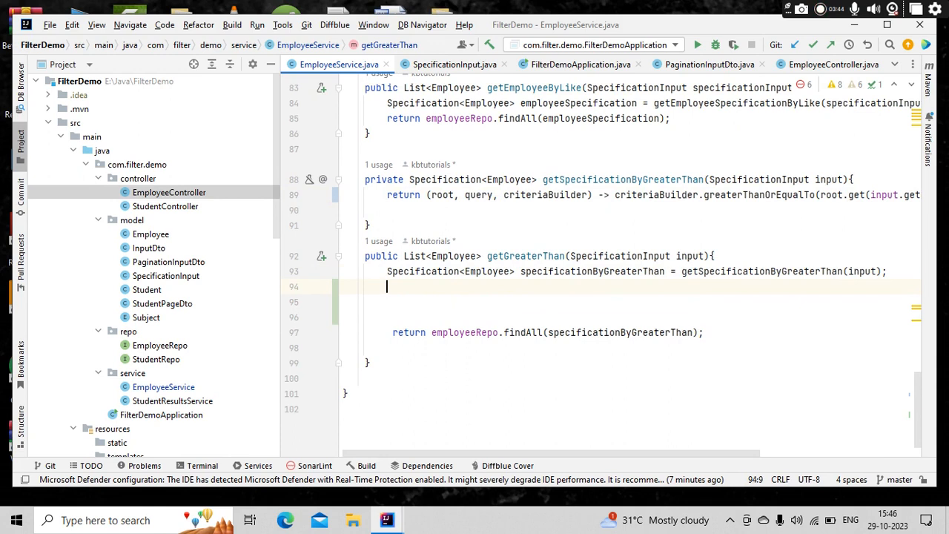
Store employeeRepo.count(specificationByGreaterThan) in Long empCount.
{"action": "type", "text": "employeeRepo."}
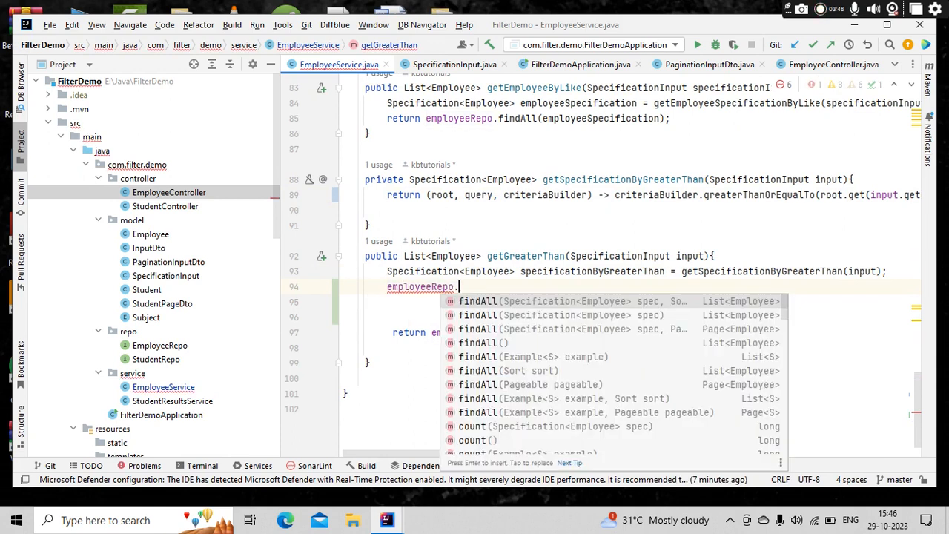
{"action": "type", "text": "cou"}
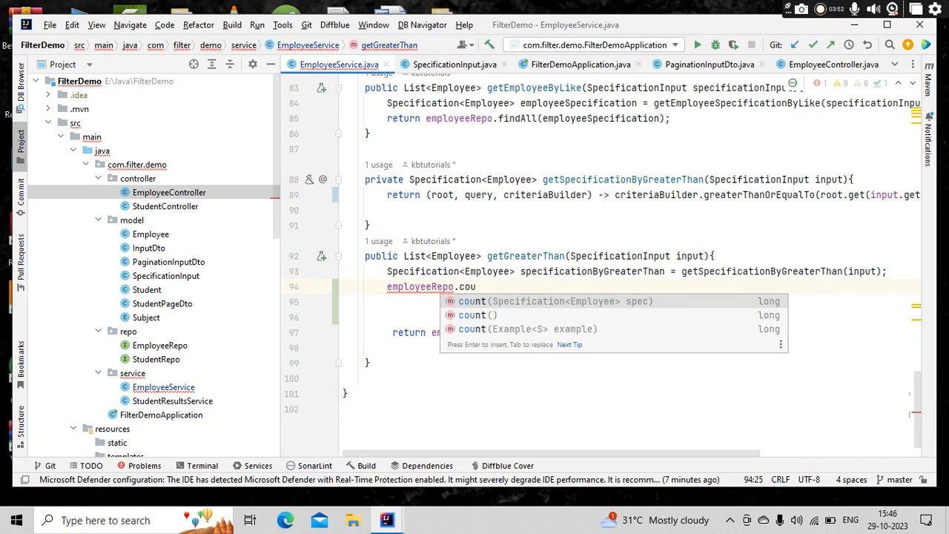
{"action": "type", "text": "(specificationByGreaterThan);"}
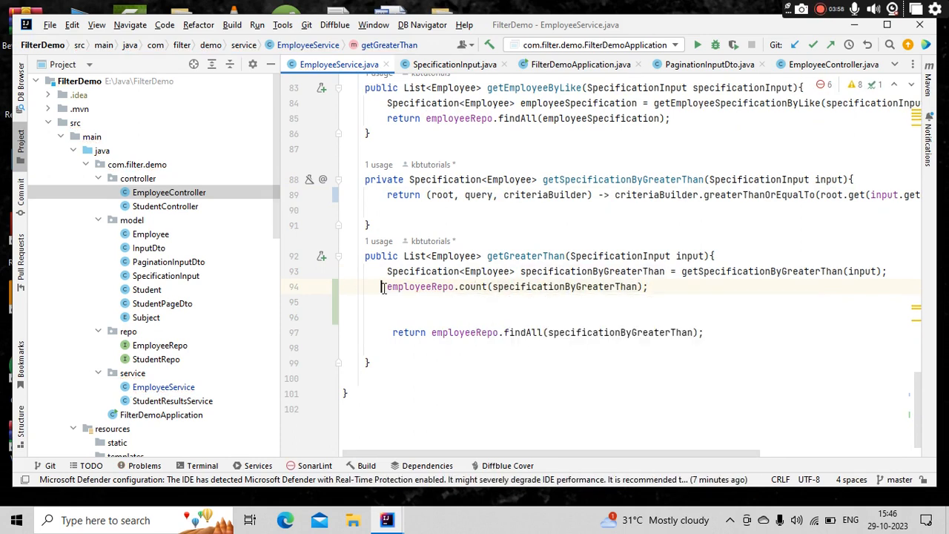
{"action": "type", "text": "Long empCount ="}
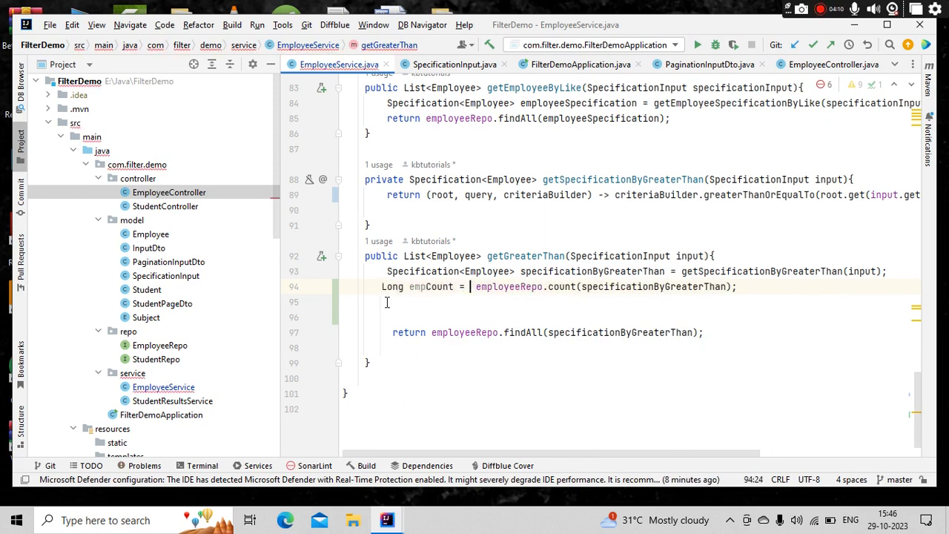
Log empCount with log.info("Emp count is :{}", empCount.toString()).
{"action": "type", "text": "log.info(\"Emp count is"}
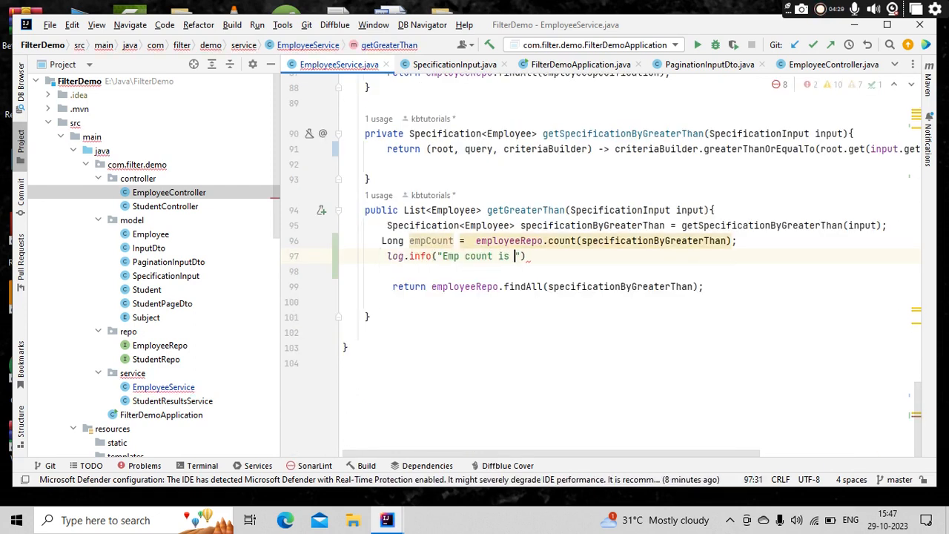
{"action": "type", "text": ":{}\",empCount."}
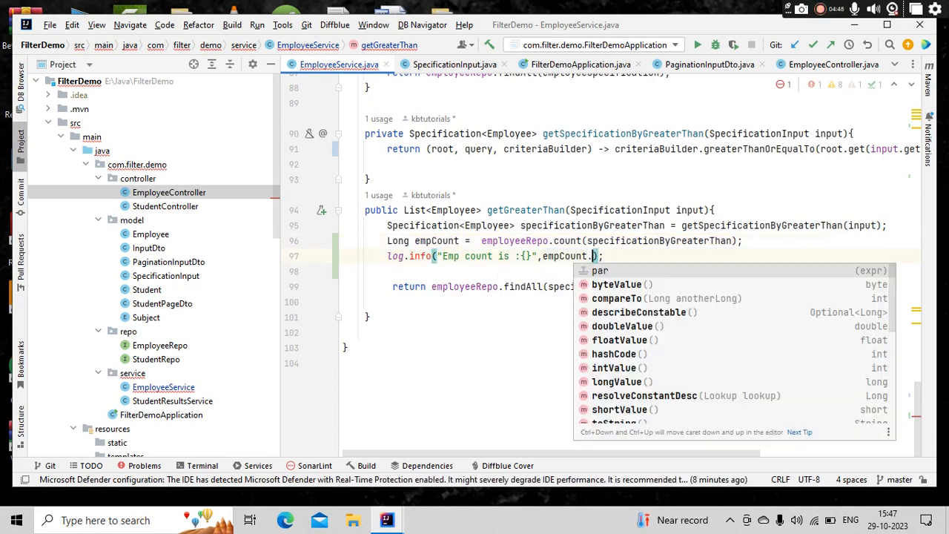
{"action": "type", "text": "to"}
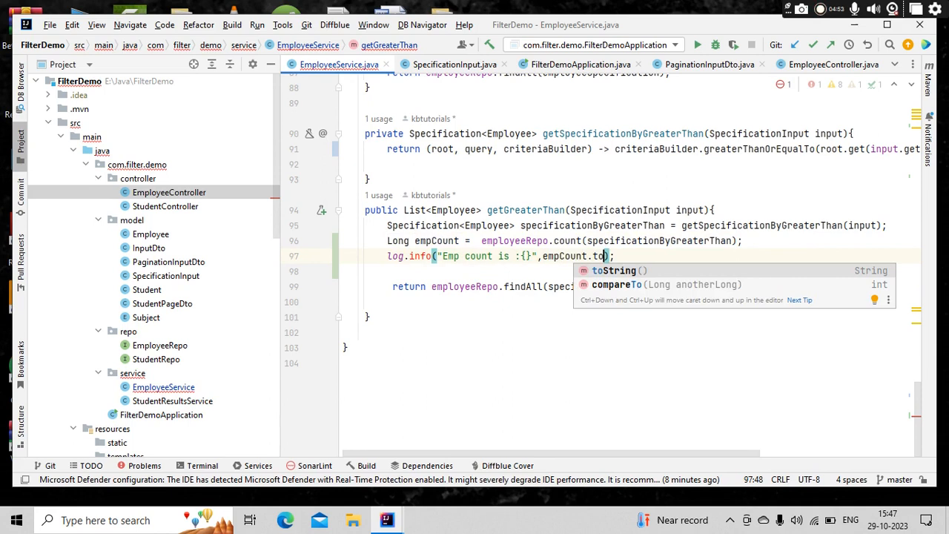
{"action": "type", "text": "String()"}
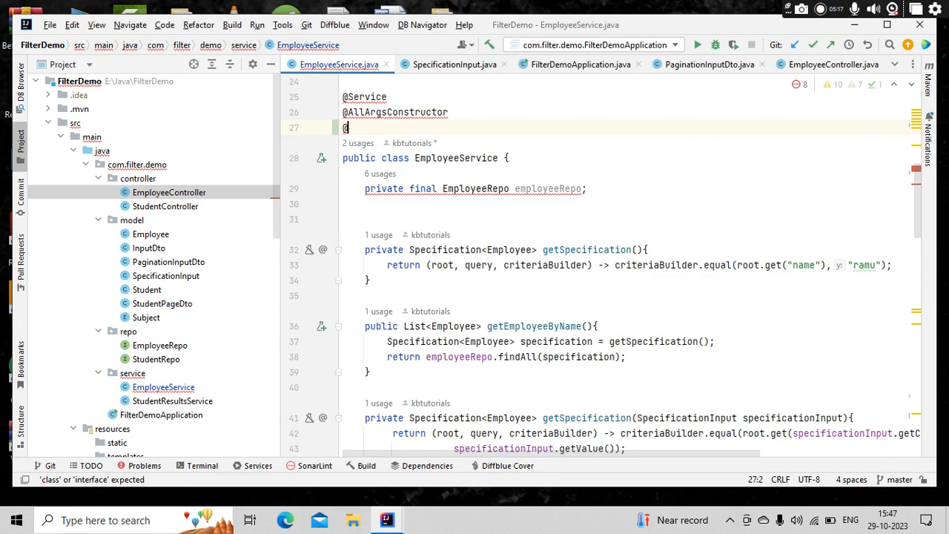
{"action": "type", "text": "@XSlf4j"}
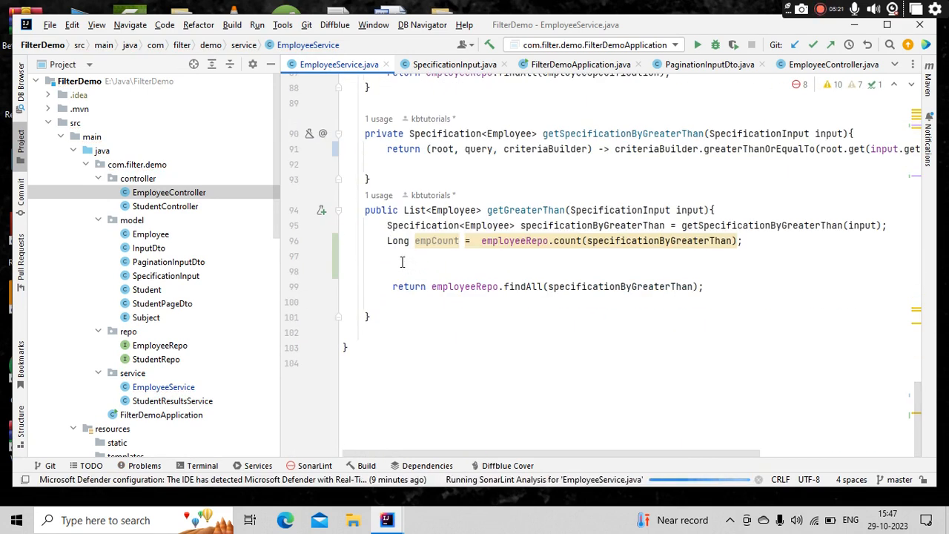
{"action": "type", "text": "log"}
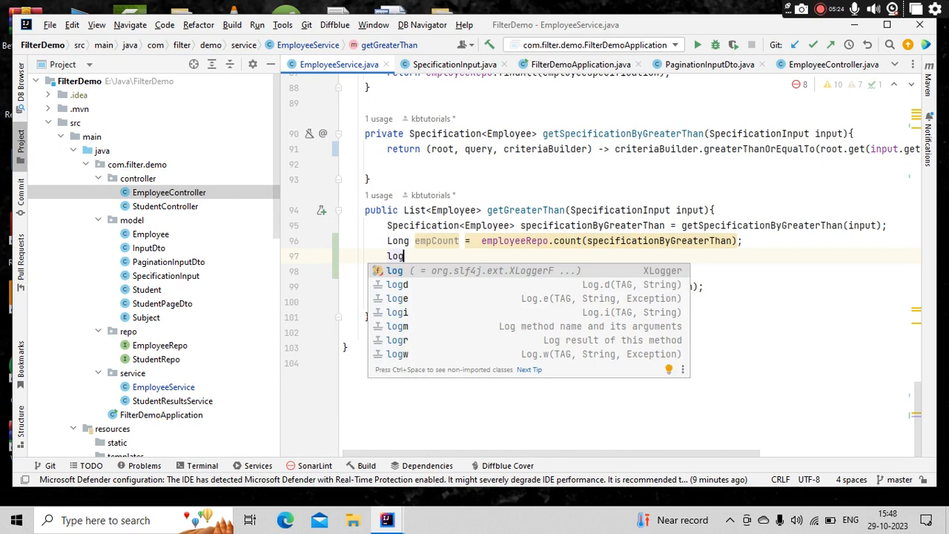
{"action": "type", "text": ".inf"}
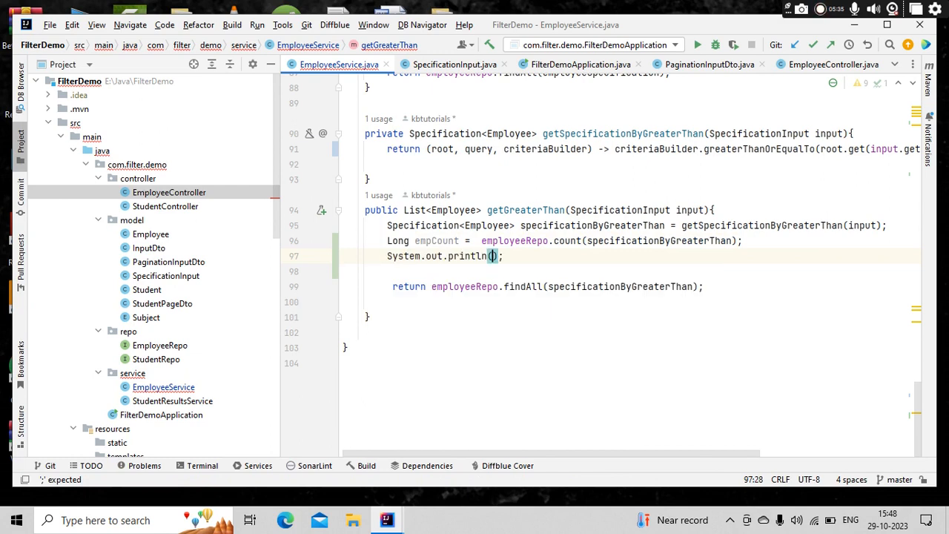
{"action": "type", "text": "\"\""}
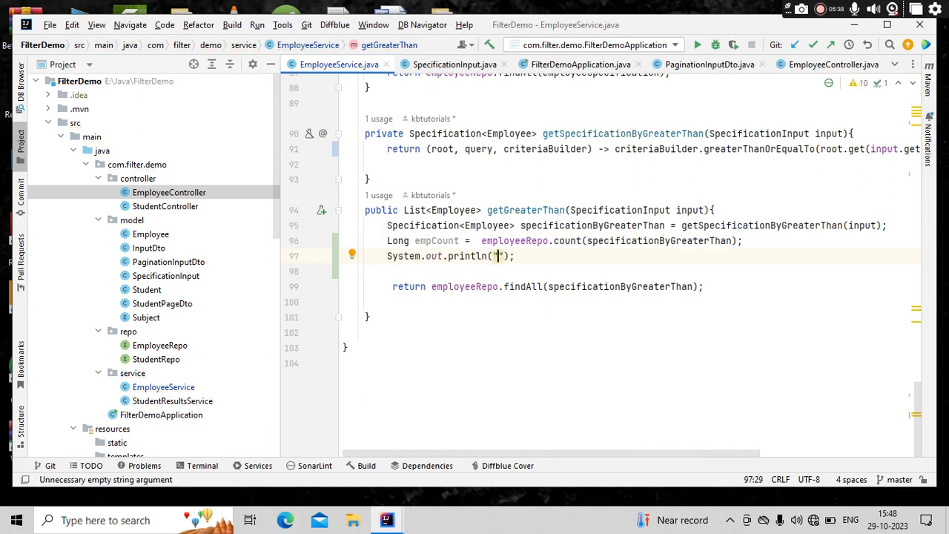
{"action": "type", "text": "Emp"}
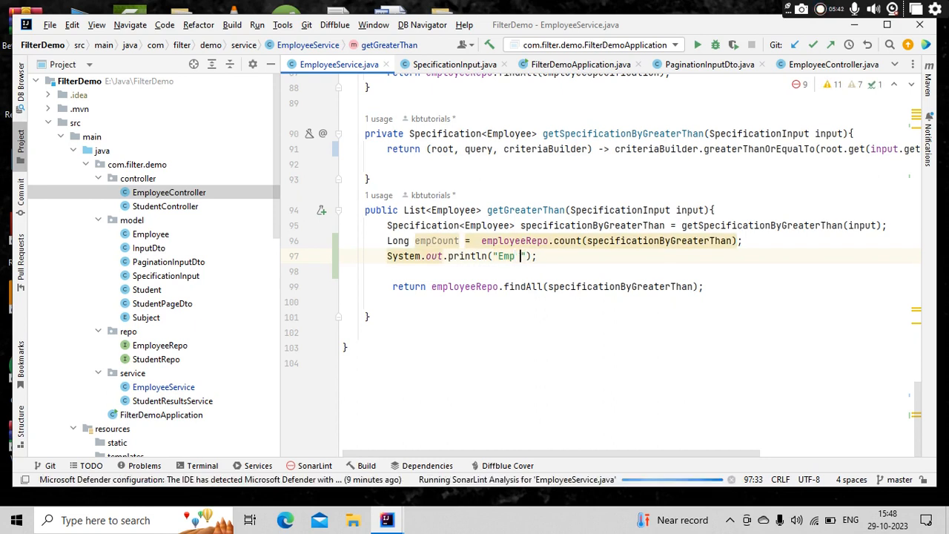
{"action": "type", "text": "count i"}
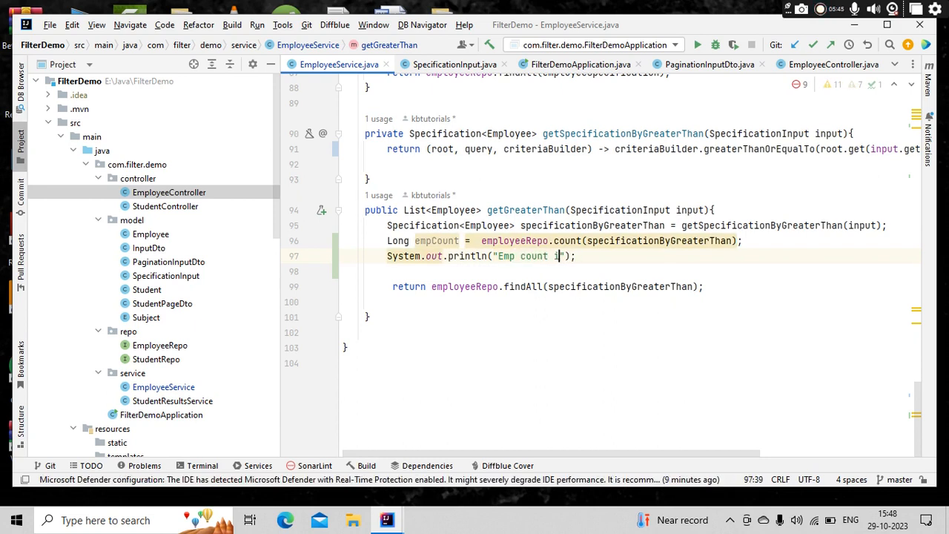
{"action": "type", "text": "s :\"+"}
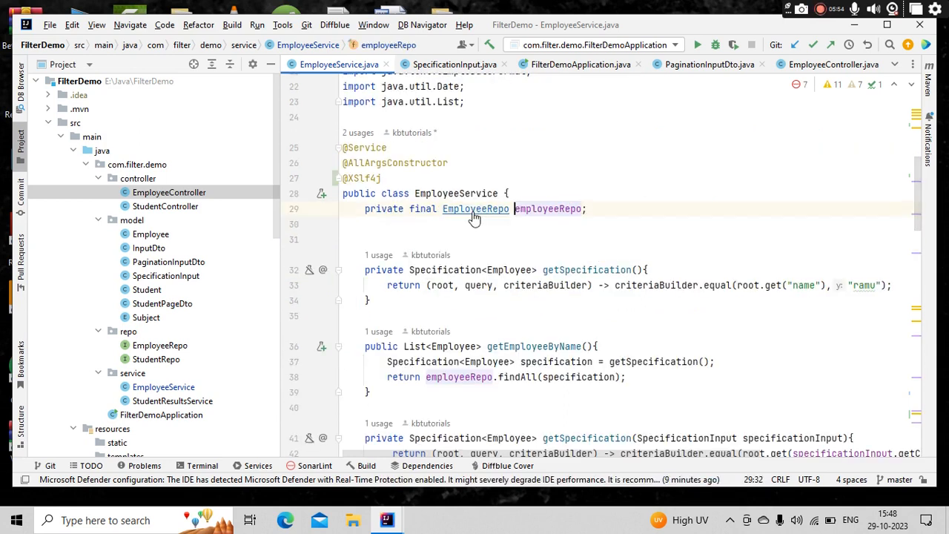
Revisit EmployeeRepo and JpaSpecificationExecutor to check the exists and delete signatures.
{"action": "left_click", "coordinate": [475, 208]}
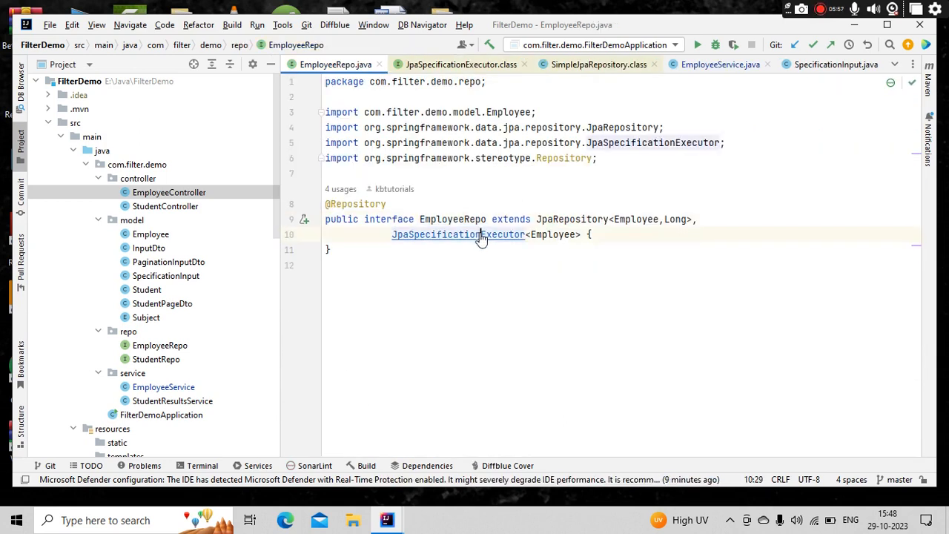
{"action": "left_click", "coordinate": [456, 235]}
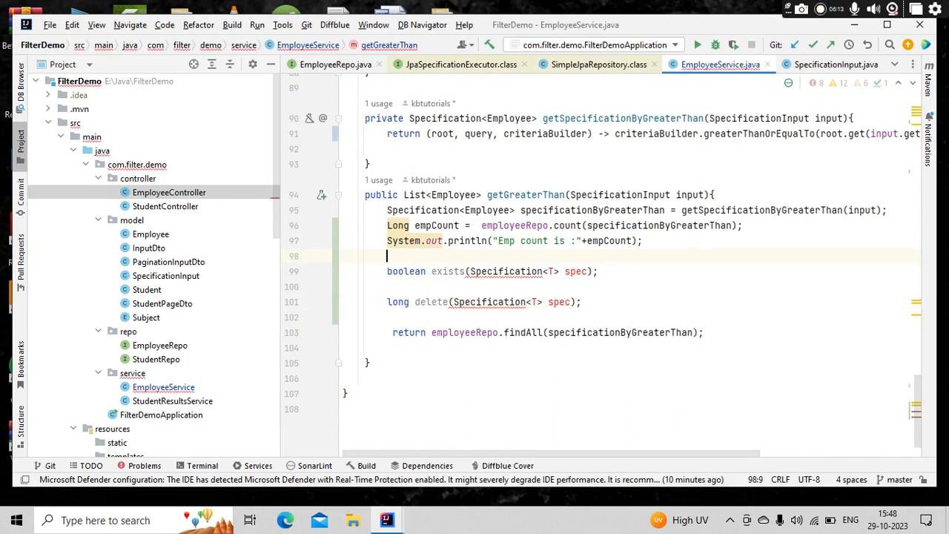
Store employeeRepo.exists(specificationByGreaterThan) in emExists and print it via sout.
{"action": "type", "text": "employeeRepo.exists("}
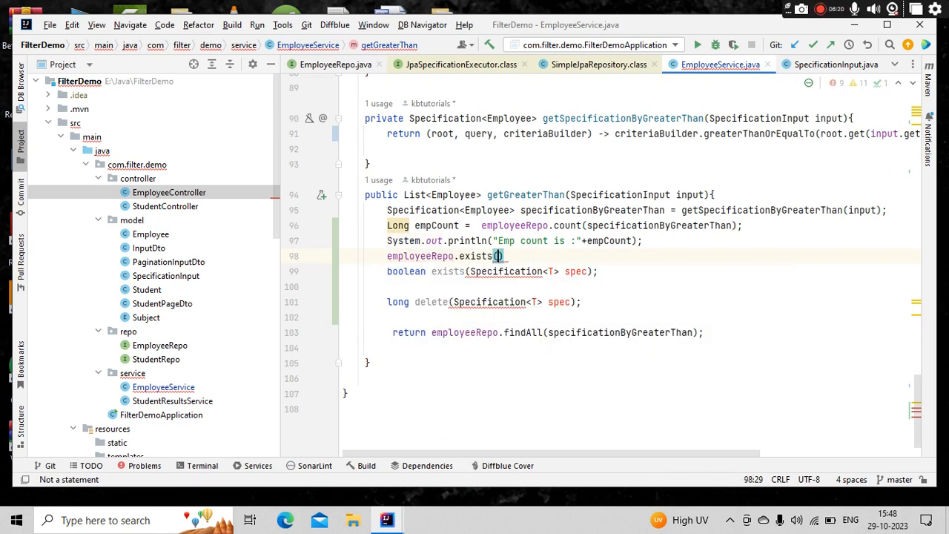
{"action": "type", "text": "spe"}
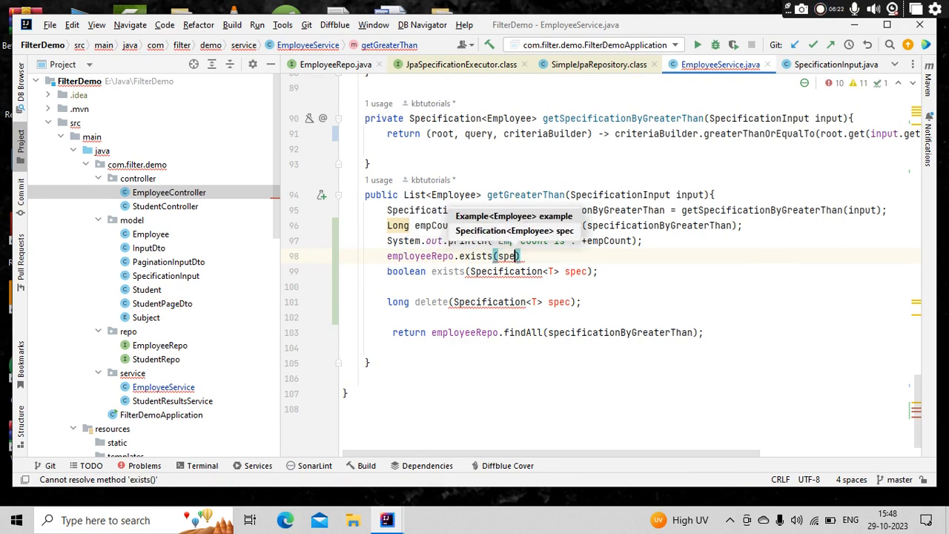
{"action": "type", "text": "specificationByGreaterThan"}
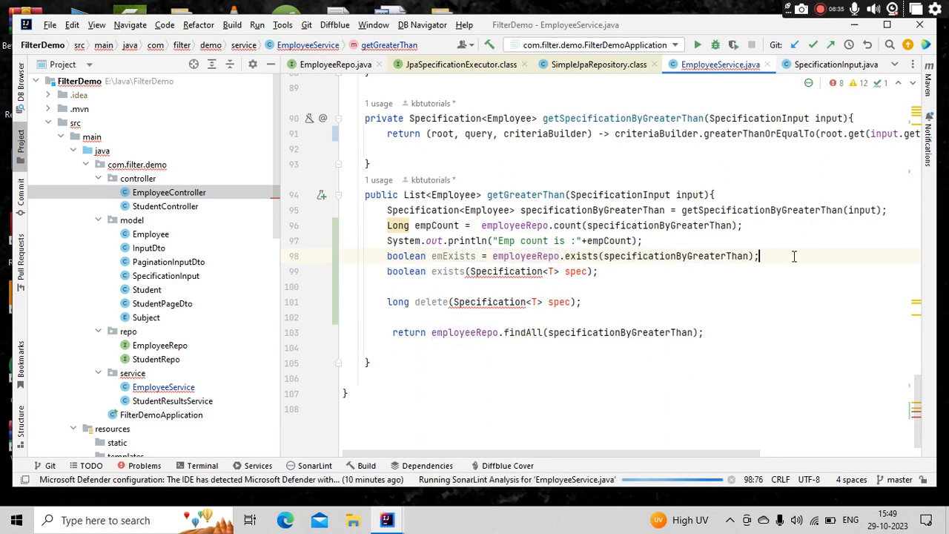
{"action": "type", "text": "sout"}
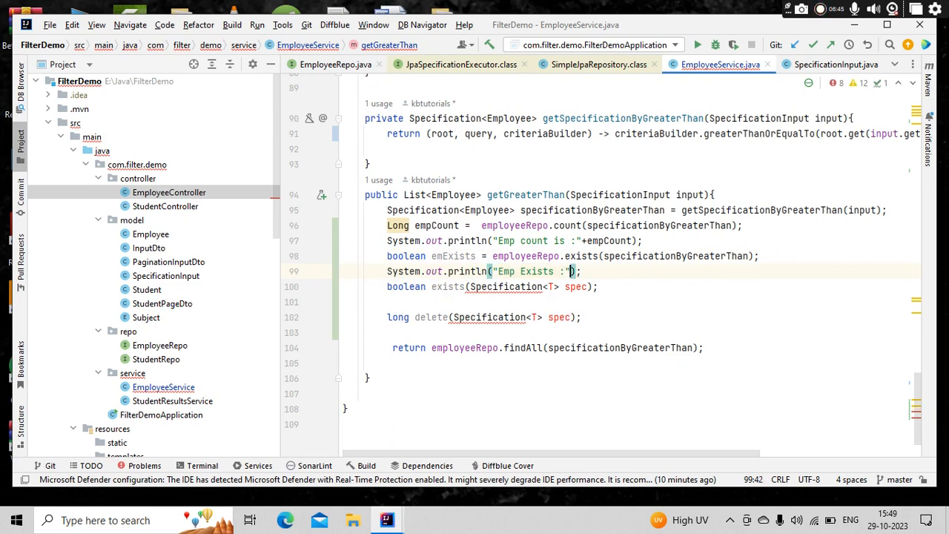
{"action": "type", "text": "+emExists"}
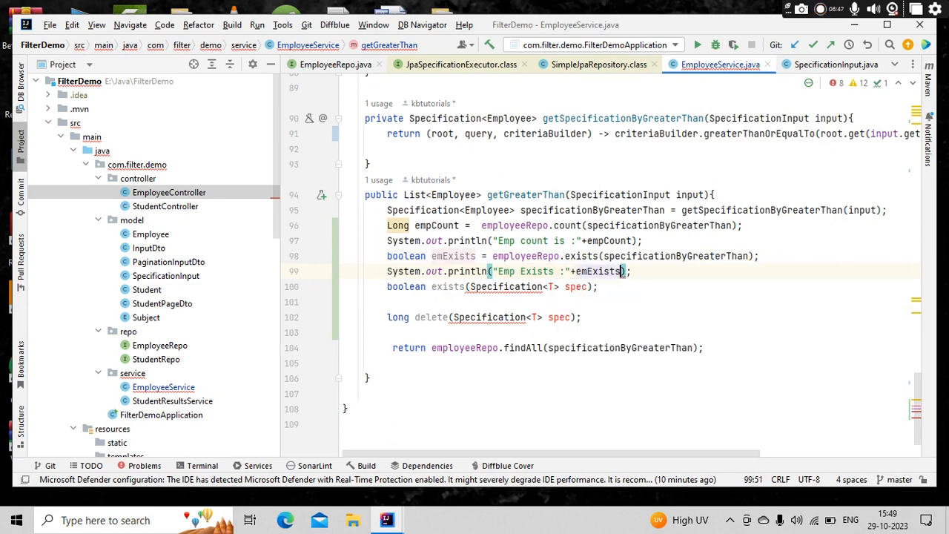
Add if(emExists) calling employeeRepo.delete(specificationByGreaterThan).
{"action": "type", "text": "if"}
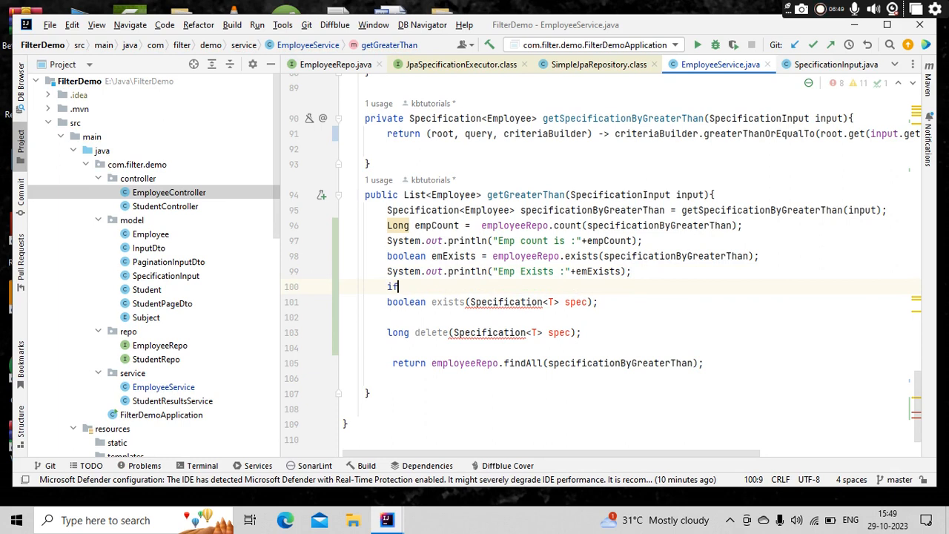
{"action": "type", "text": "(emp"}
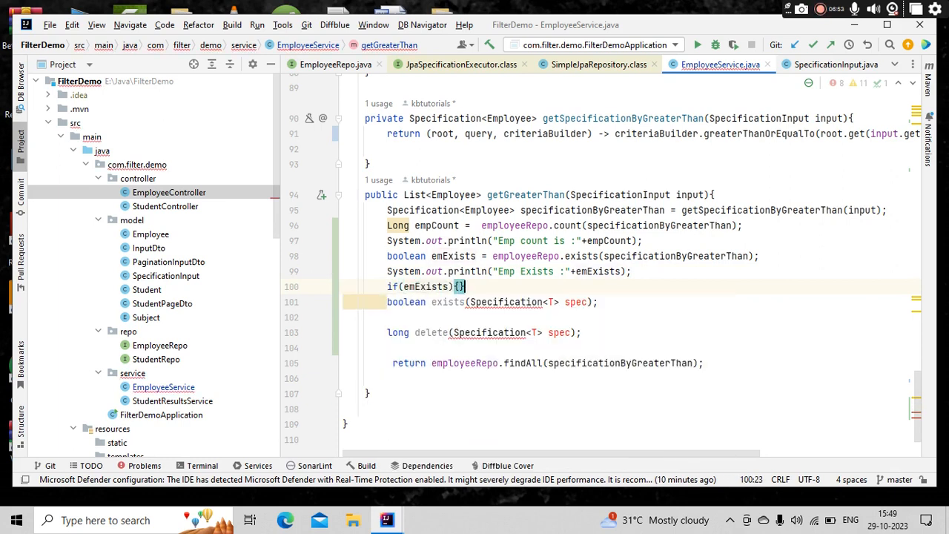
{"action": "key", "text": "Enter"}
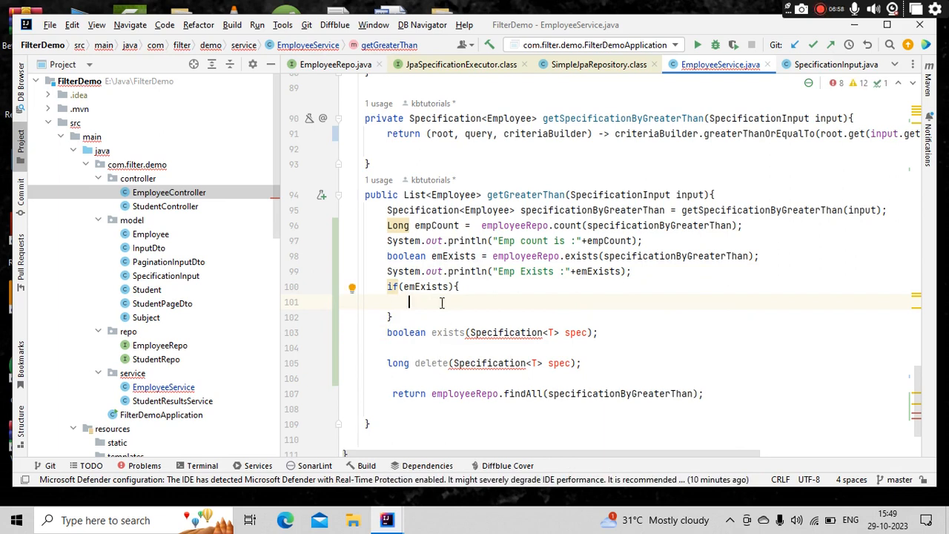
{"action": "type", "text": "employeeRepo.d"}
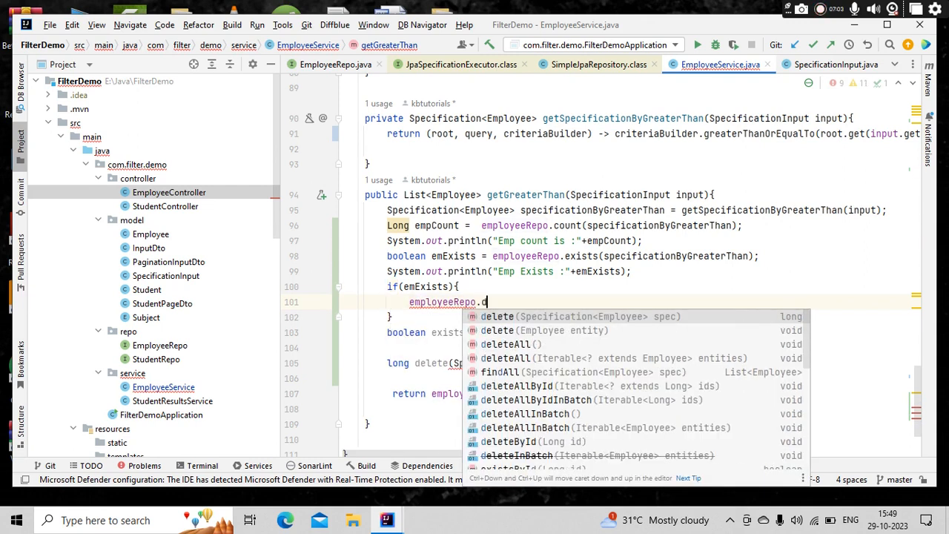
{"action": "left_click", "coordinate": [499, 317]}
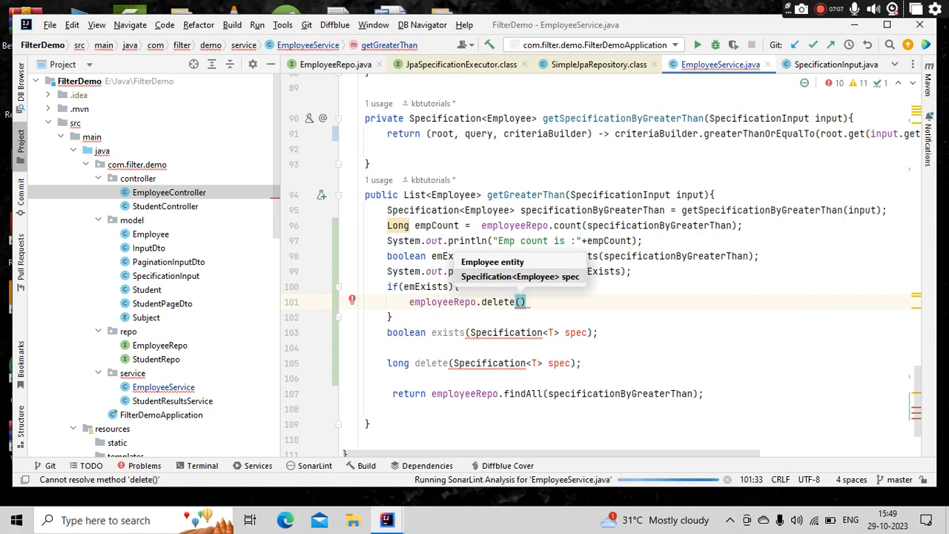
{"action": "type", "text": "specificationByGreaterThan"}
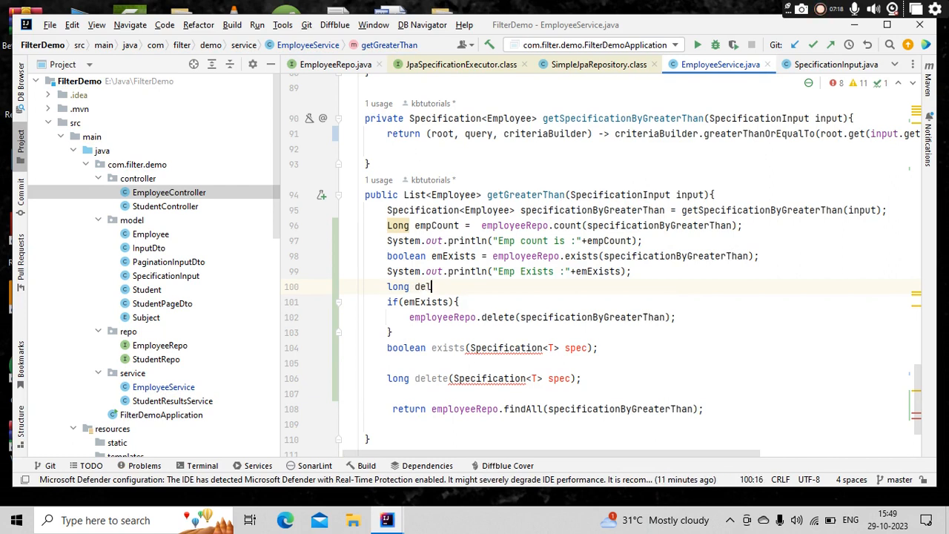
Declare long deleteStatus, assign it the delete result and return it from getGreaterThan.
{"action": "type", "text": "ete"}
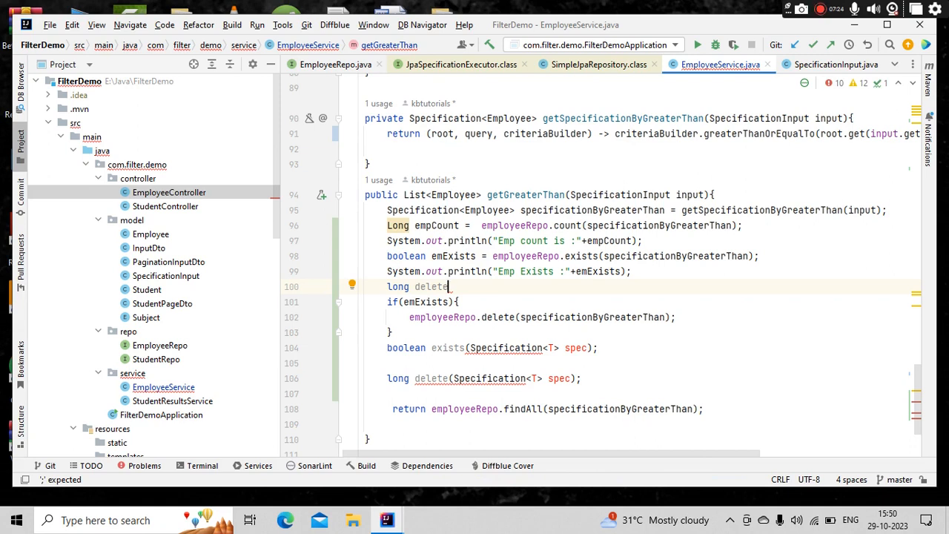
{"action": "type", "text": "Sta"}
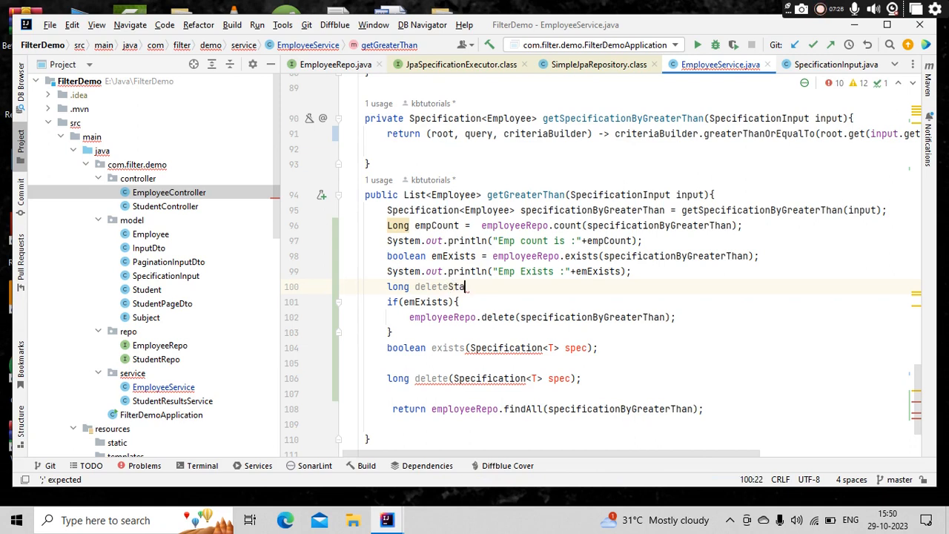
{"action": "type", "text": "tus;"}
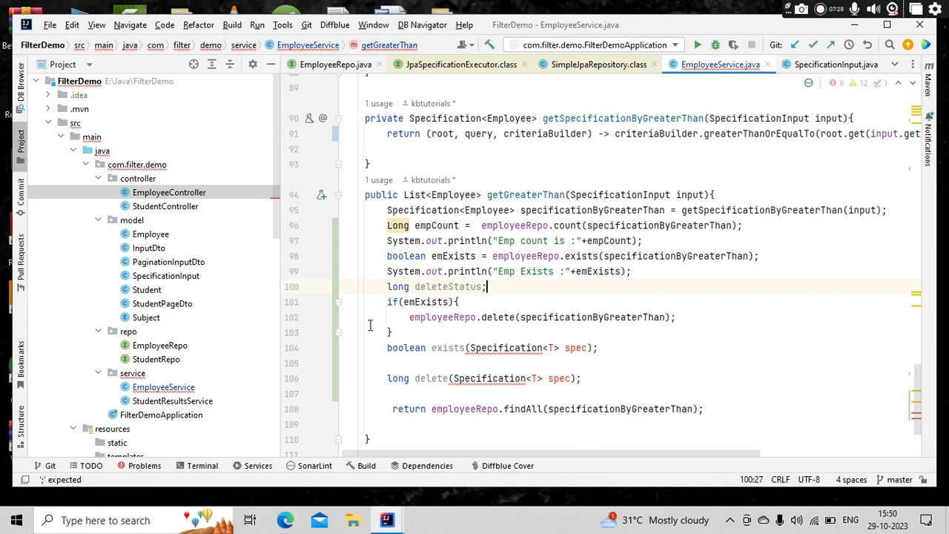
{"action": "type", "text": "deleteStatus="}
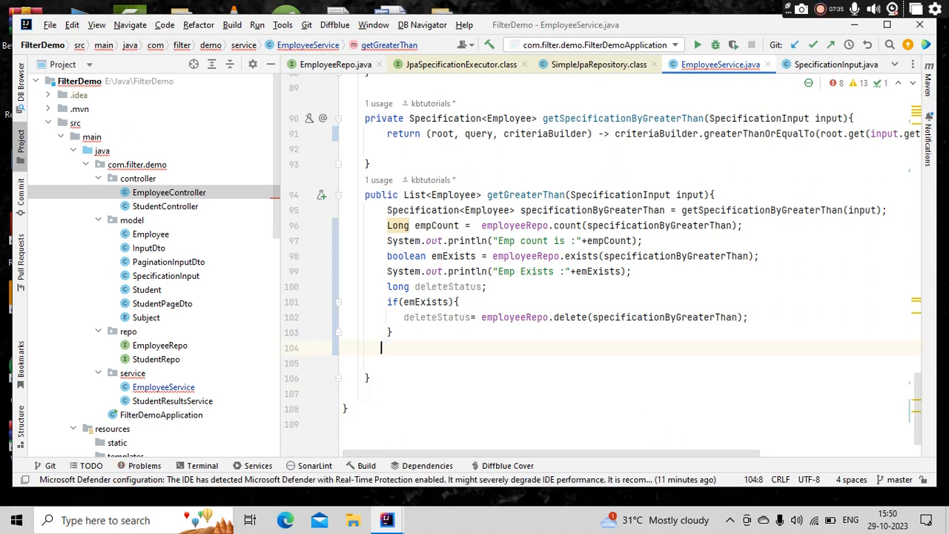
{"action": "type", "text": "retu"}
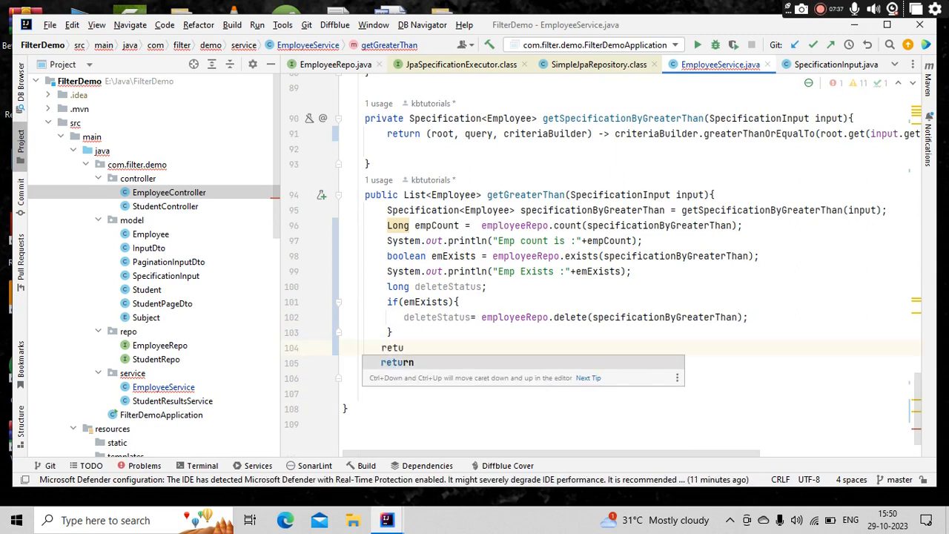
{"action": "type", "text": "deleteStatus"}
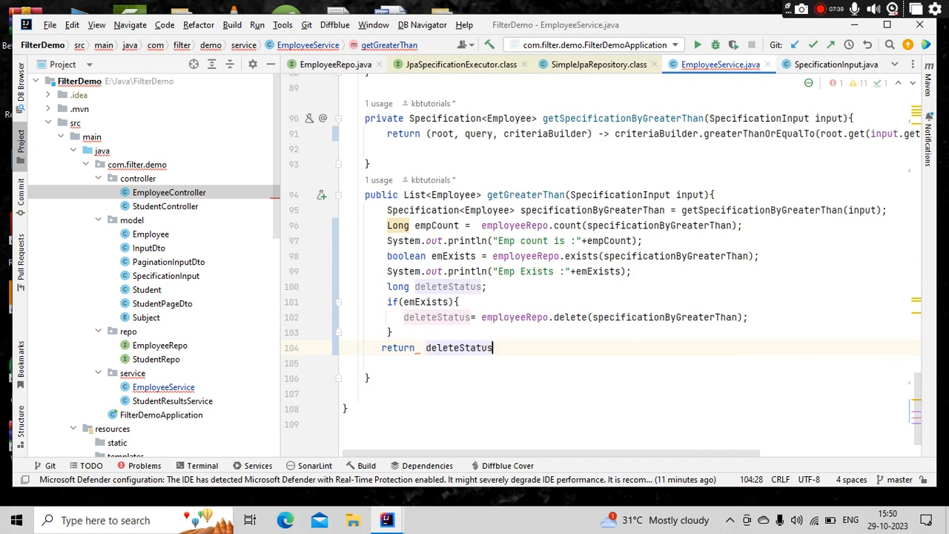
{"action": "type", "text": ";"}
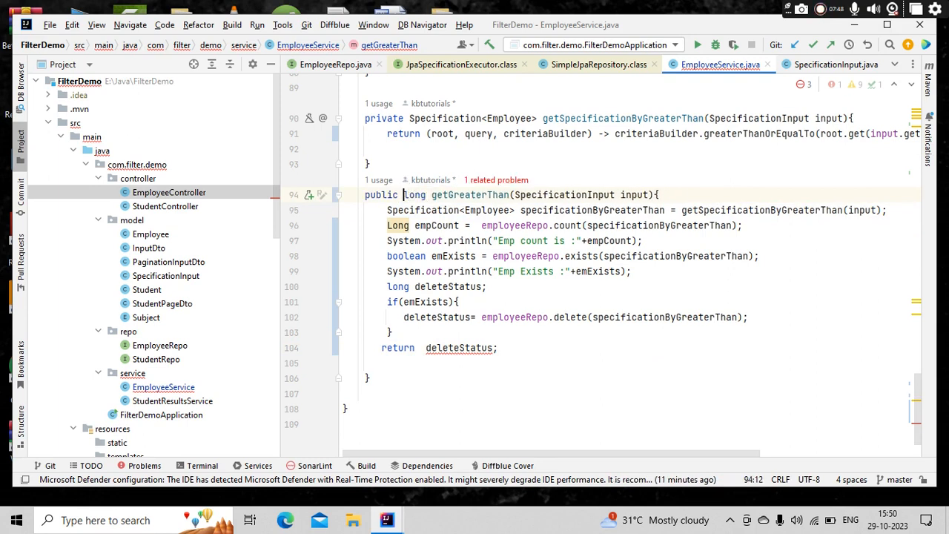
Initialise deleteStatus to 0 via the suggested completion and switch to FilterDemoApplication.
{"action": "left_click", "coordinate": [170, 193]}
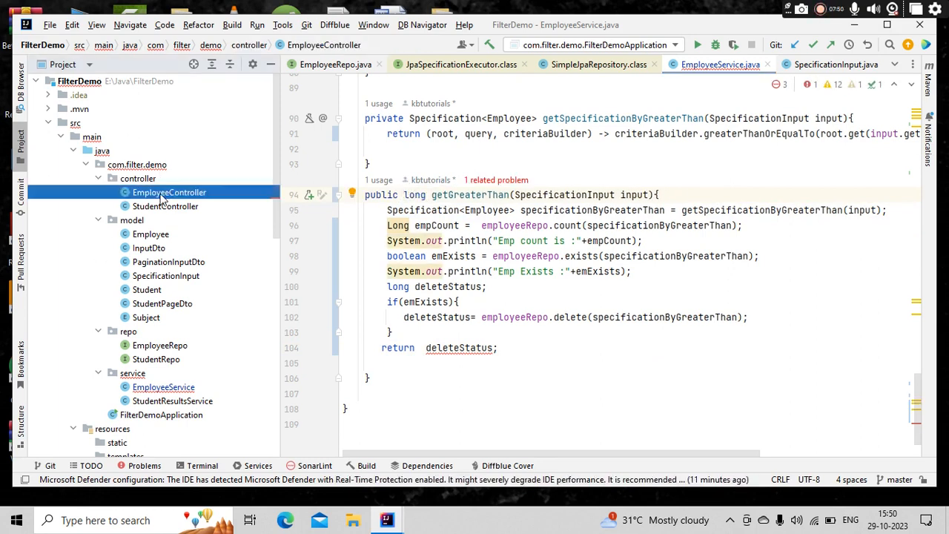
{"action": "left_click", "coordinate": [169, 193]}
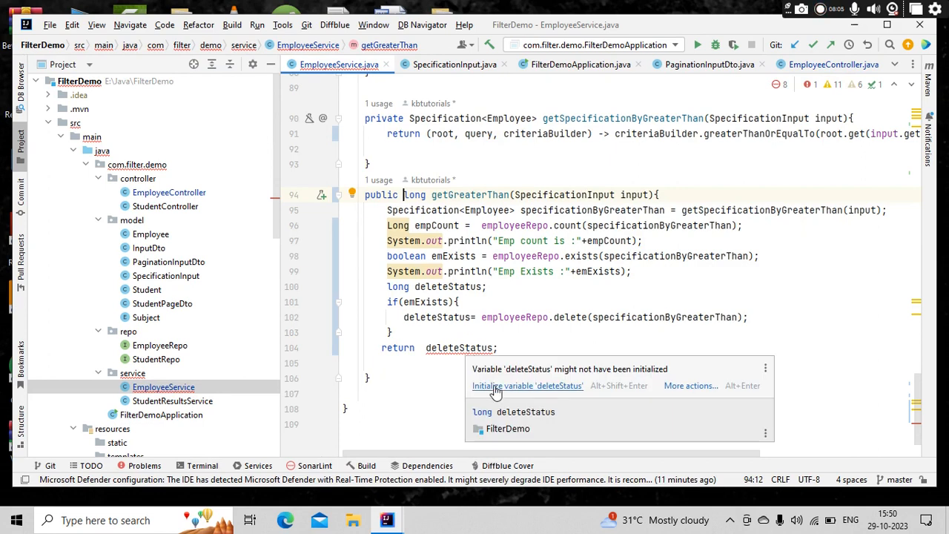
{"action": "left_click", "coordinate": [528, 386]}
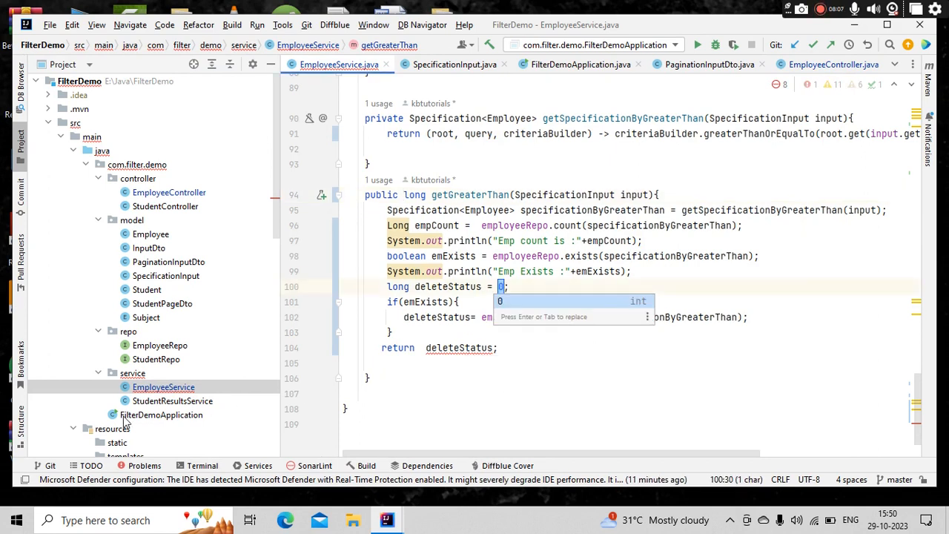
{"action": "key", "text": "Tab"}
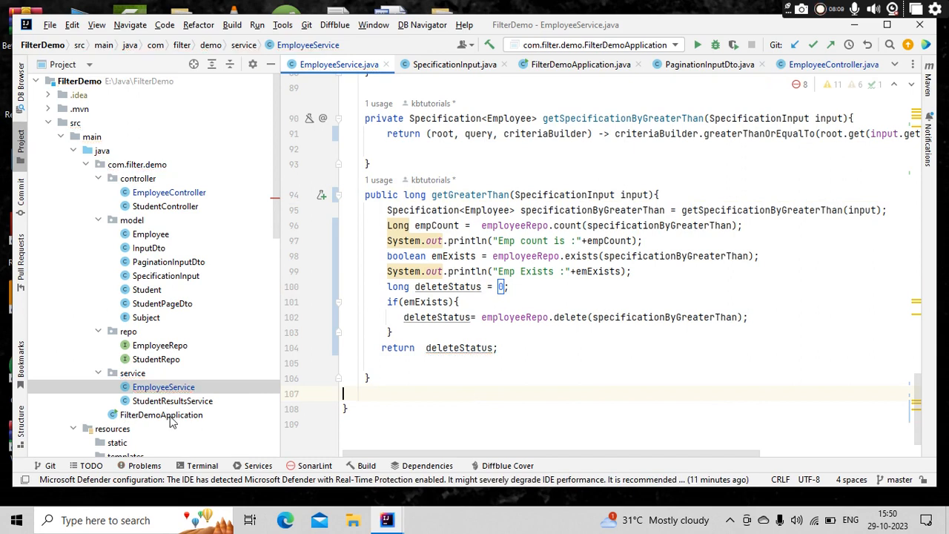
{"action": "left_click", "coordinate": [160, 416]}
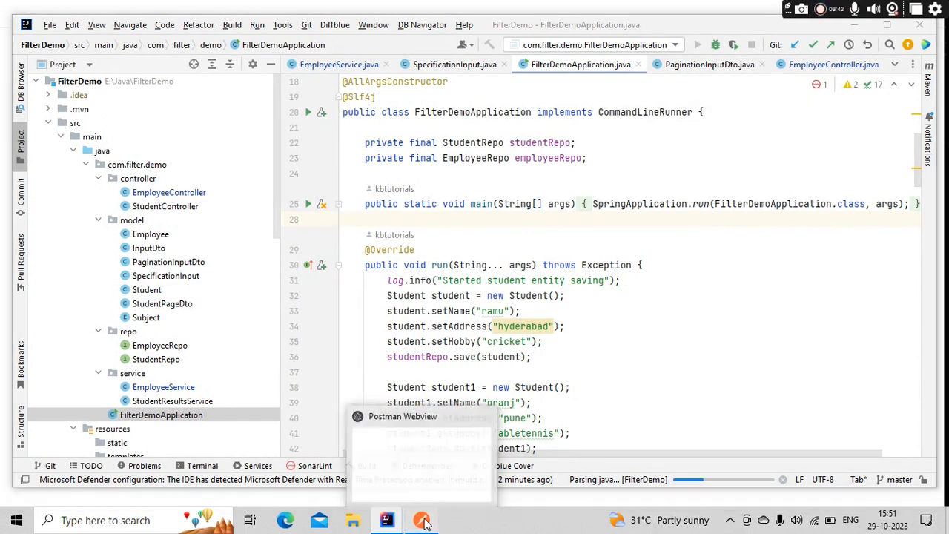
Set the Postman ByGreaterThanEqual body to salary value 40000 and return to the IDE.
{"action": "left_click", "coordinate": [421, 519]}
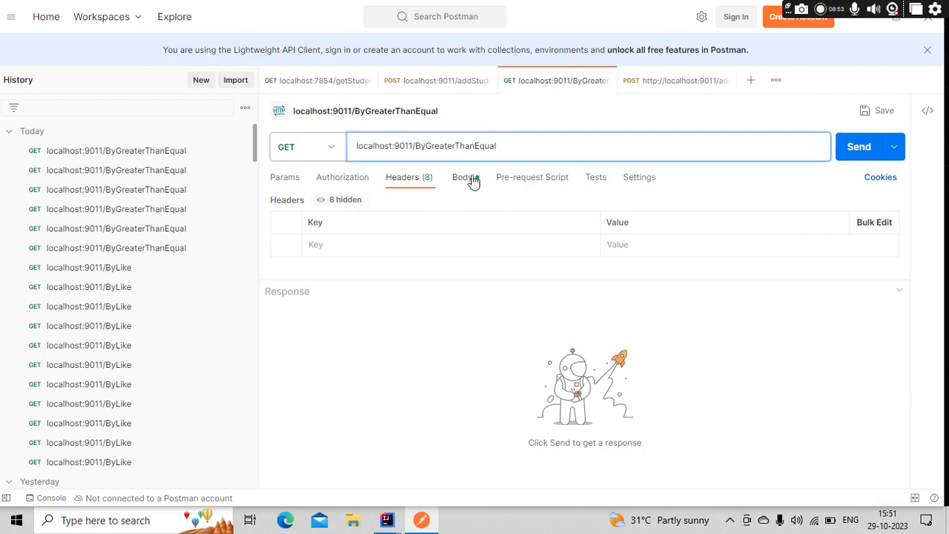
{"action": "left_click", "coordinate": [463, 177]}
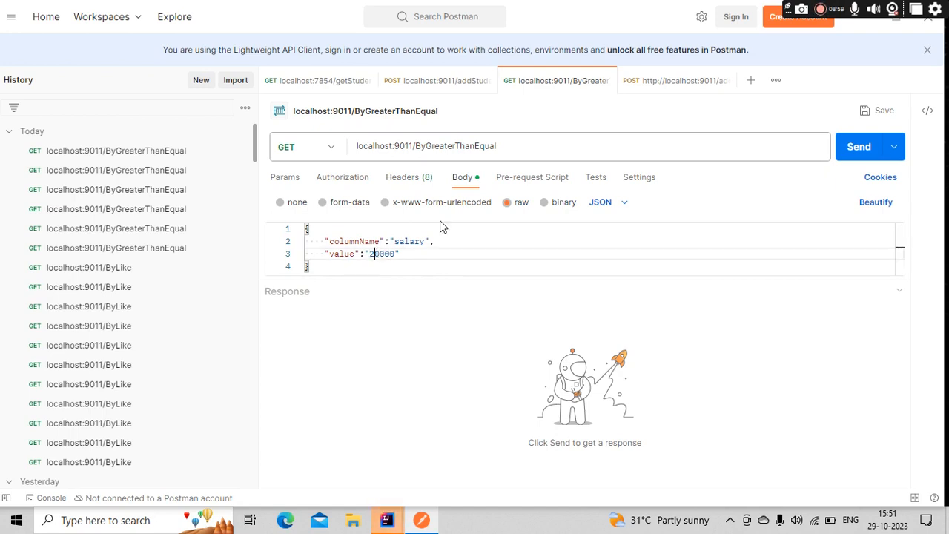
{"action": "type", "text": "40000"}
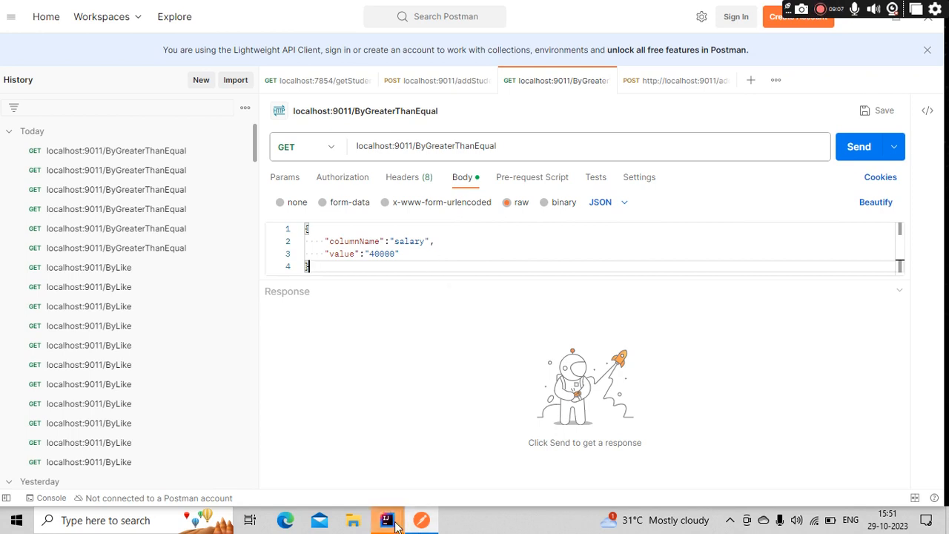
{"action": "left_click", "coordinate": [386, 520]}
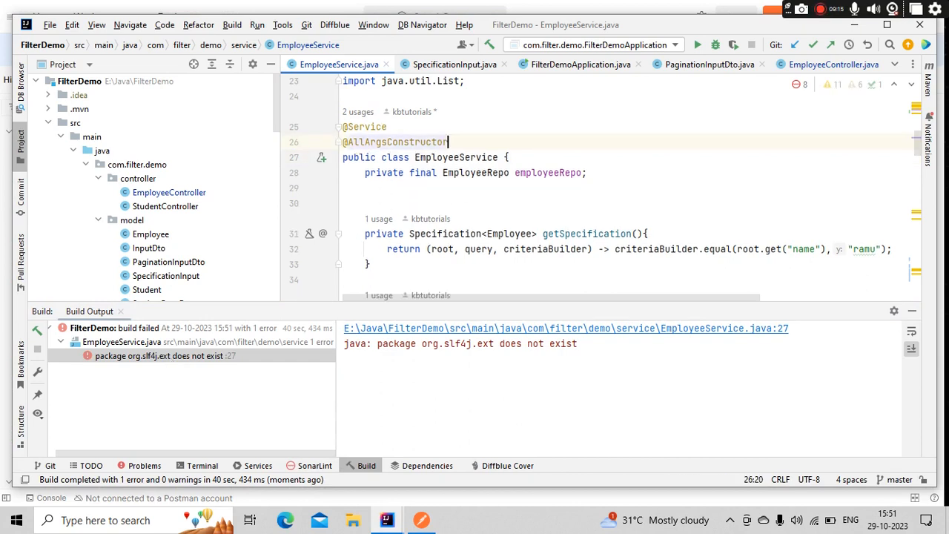
Re-run FilterDemoApplication to a successful build and bring up the H2 console login page.
{"action": "scroll", "scroll_direction": "down", "scroll_amount": 3}
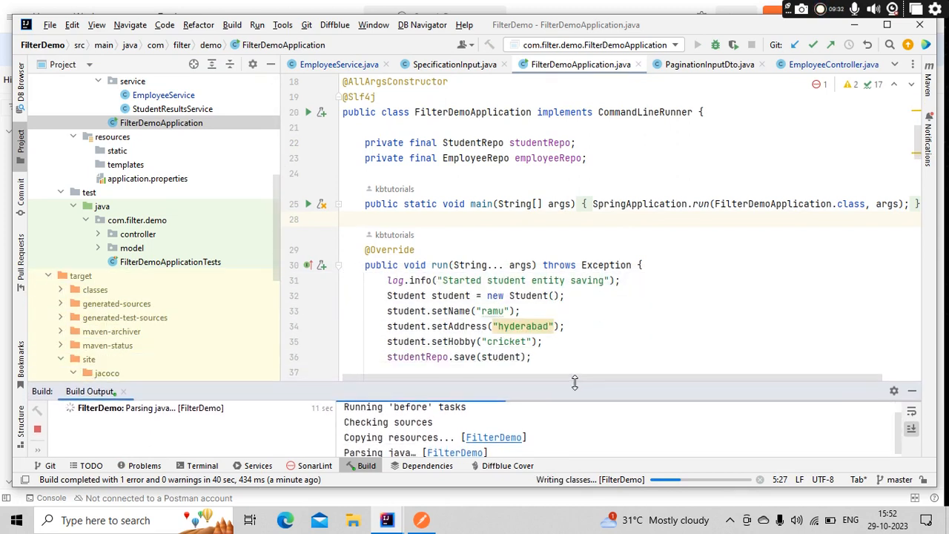
{"action": "double_click", "coordinate": [644, 113]}
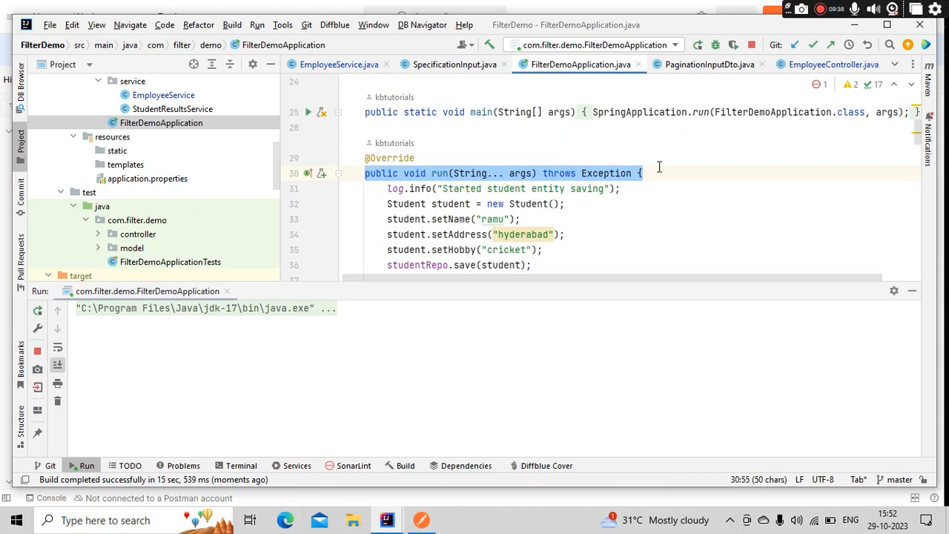
{"action": "left_click", "coordinate": [308, 112]}
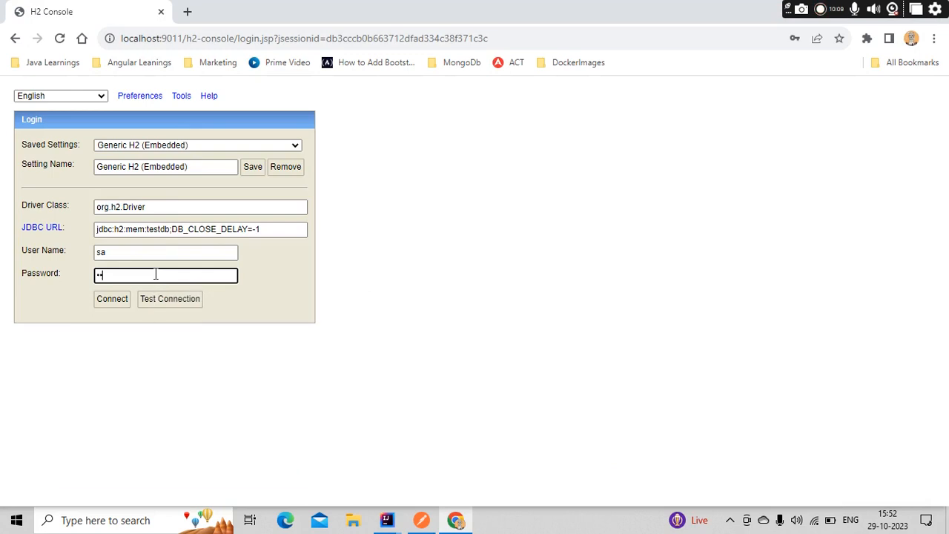
Connect to testdb with the password and generate a SELECT query on the EMPLOYEE table.
{"action": "type", "text": "password"}
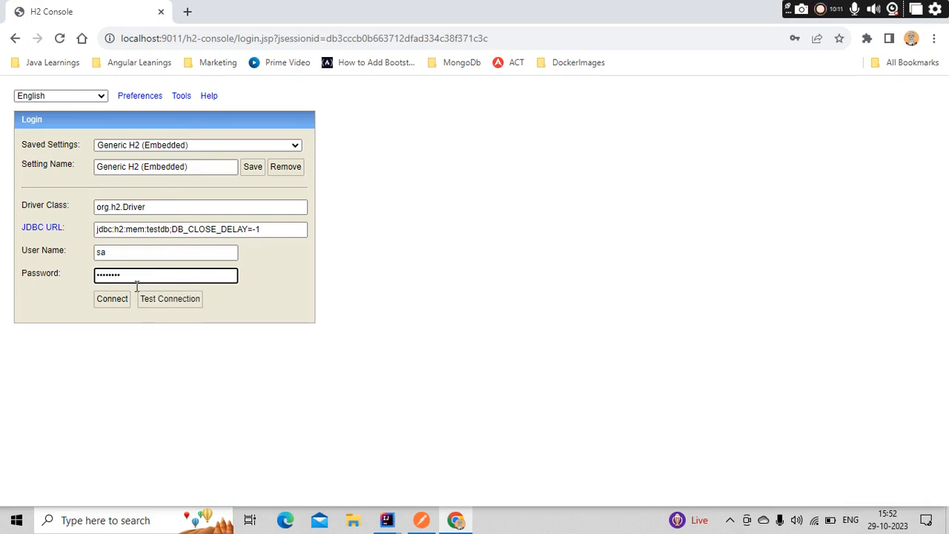
{"action": "left_click", "coordinate": [113, 298]}
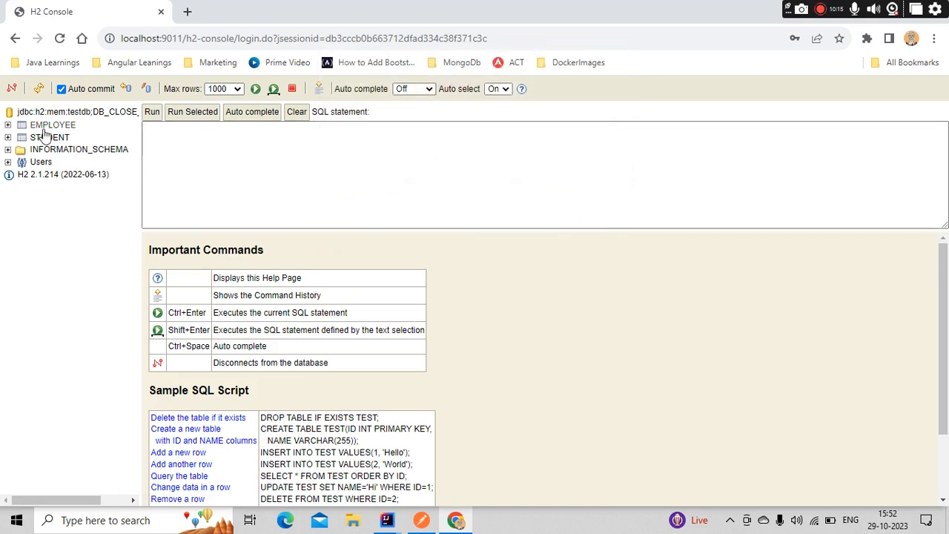
{"action": "left_click", "coordinate": [152, 111]}
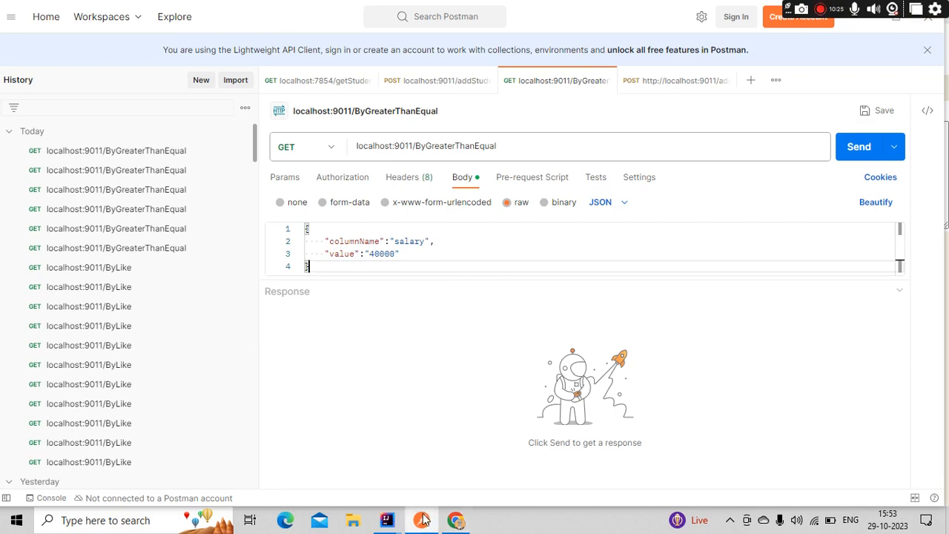
{"action": "mouse_move", "coordinate": [386, 519]}
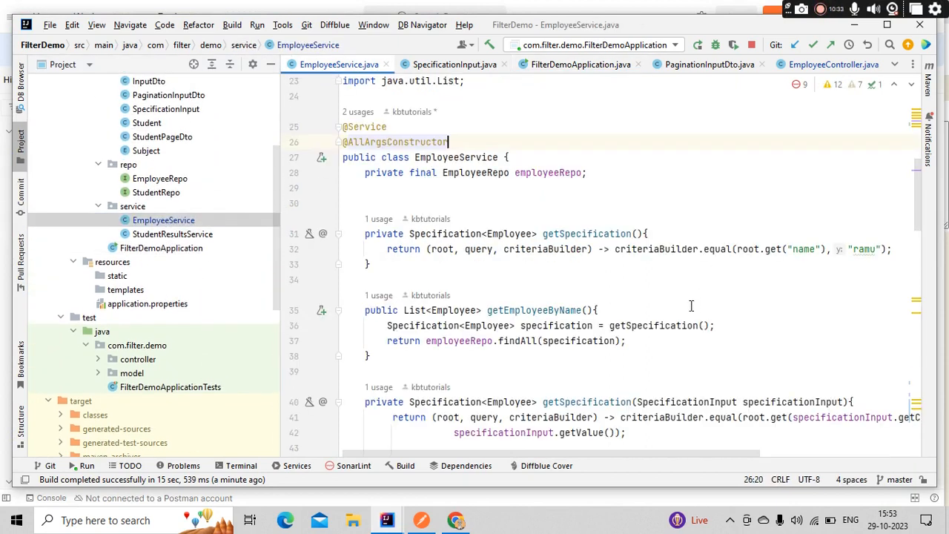
{"action": "scroll", "scroll_direction": "down", "scroll_amount": 3}
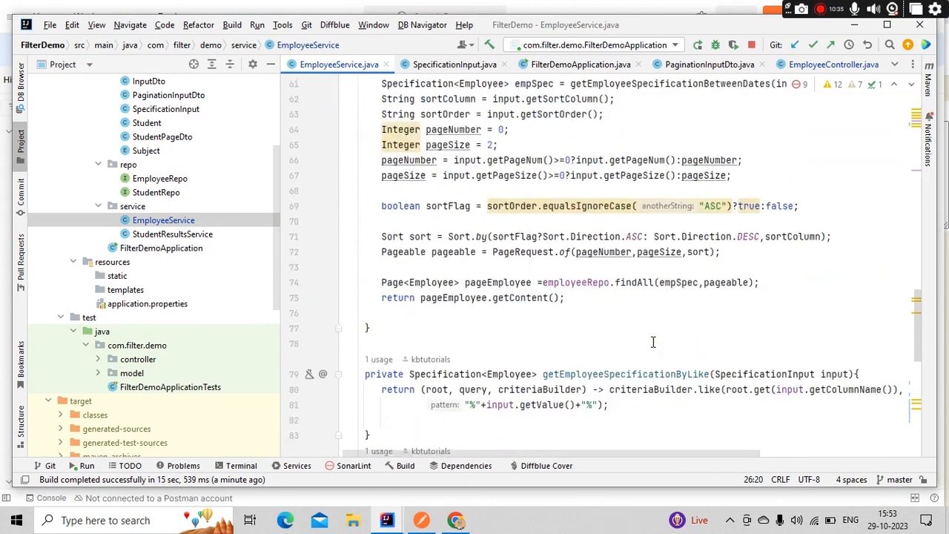
{"action": "scroll", "scroll_direction": "down", "scroll_amount": 3}
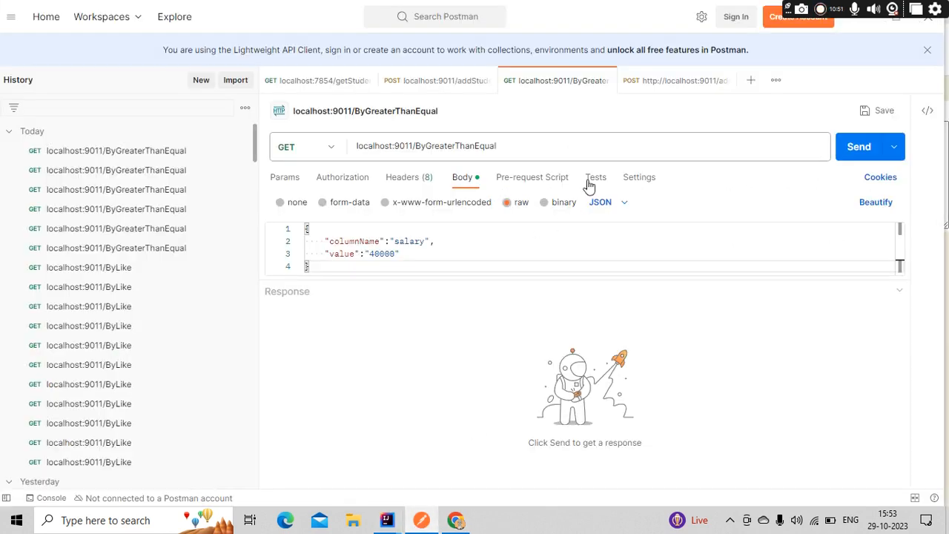
Send the ByGreaterThanEqual salary/40000 request, get 200 OK, and return to the H2 console.
{"action": "left_click", "coordinate": [858, 147]}
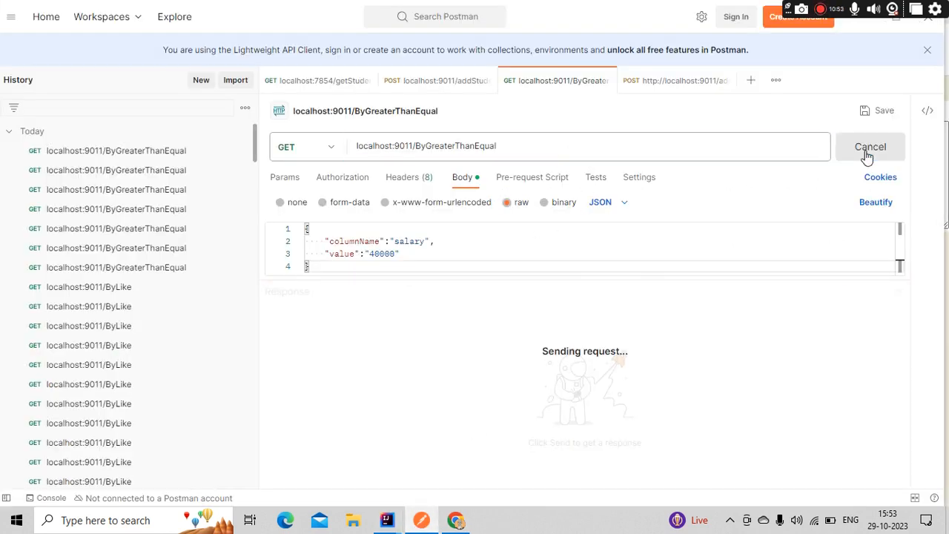
{"action": "left_click", "coordinate": [870, 147]}
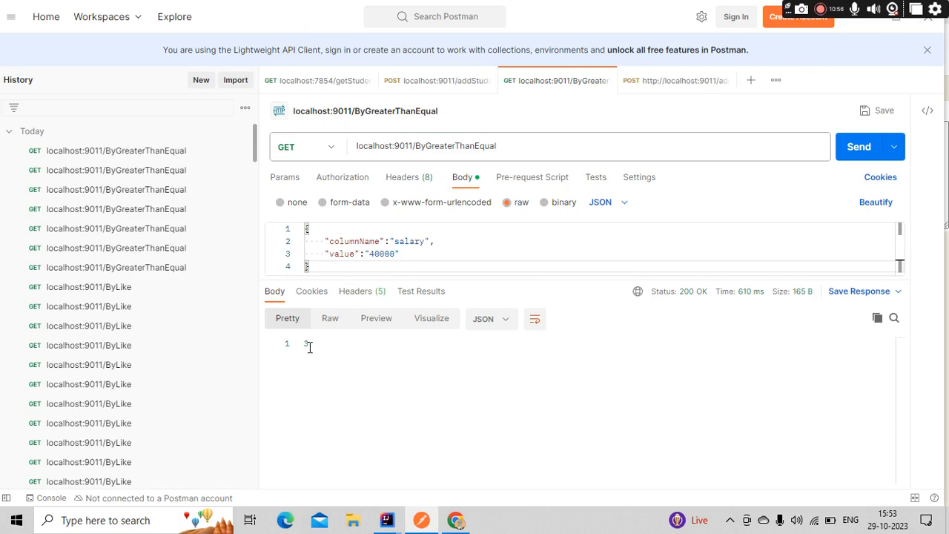
{"action": "left_click", "coordinate": [386, 519]}
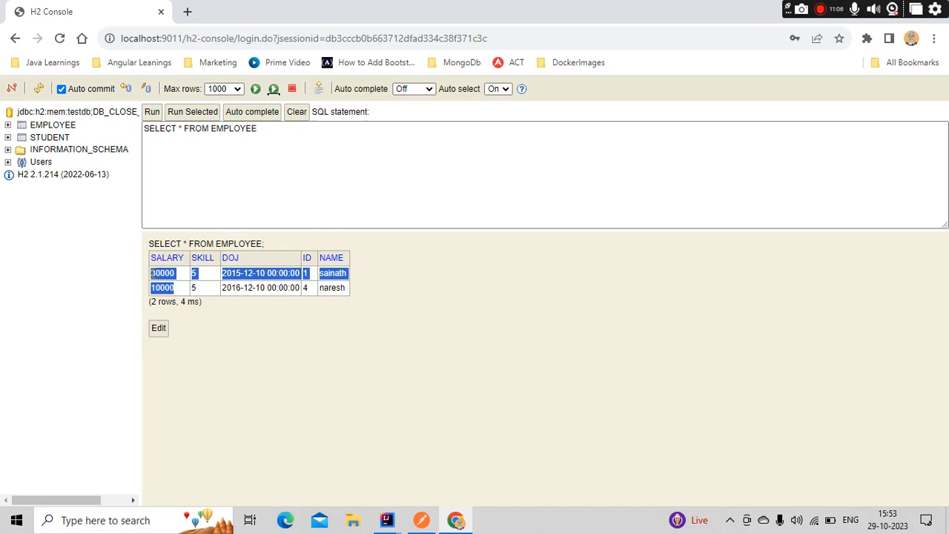
{"action": "mouse_move", "coordinate": [151, 273]}
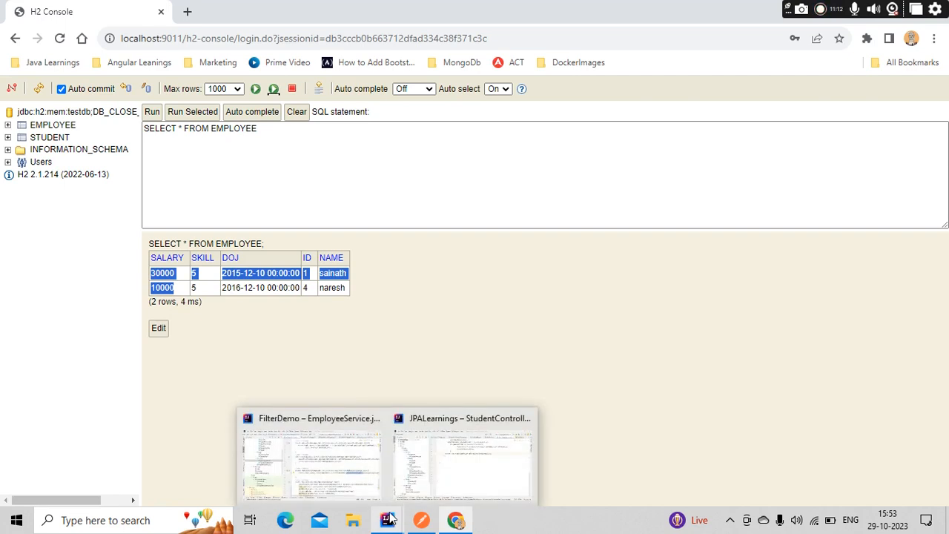
Return to the FilterDemo EmployeeService window after checking the two remaining EMPLOYEE rows.
{"action": "left_click", "coordinate": [311, 460]}
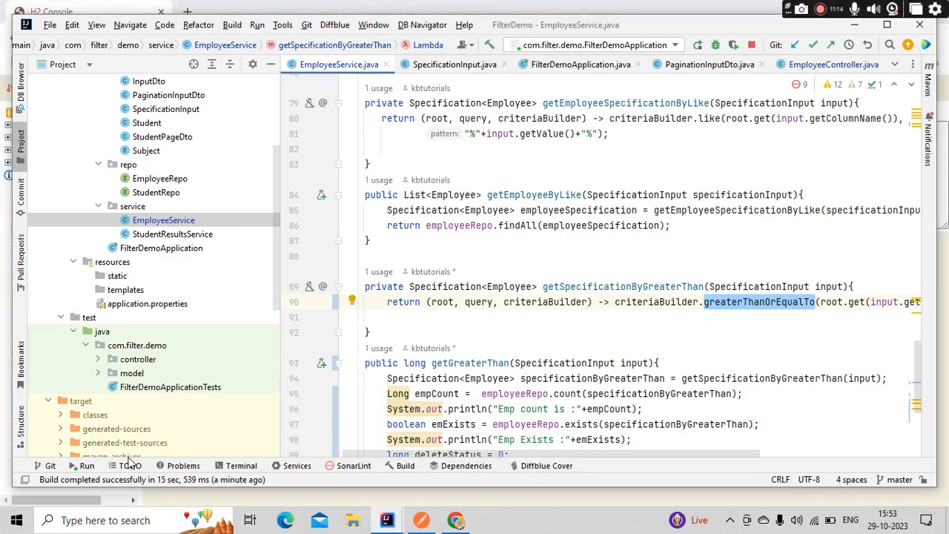
Show the run console logging 'Emp count is :3' and 'Emp Exists :true', highlighting the exists check.
{"action": "left_click", "coordinate": [86, 466]}
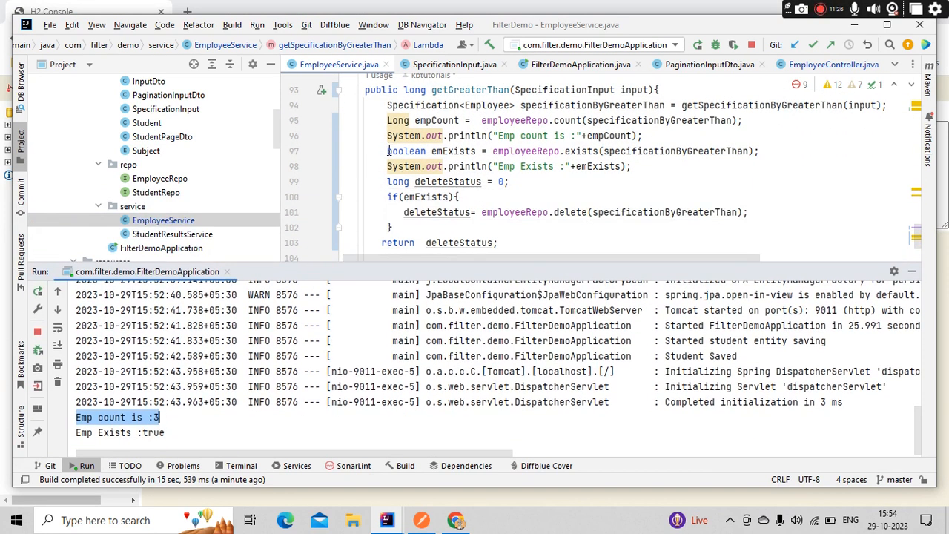
{"action": "left_click_drag", "start_coordinate": [386, 152], "coordinate": [511, 181]}
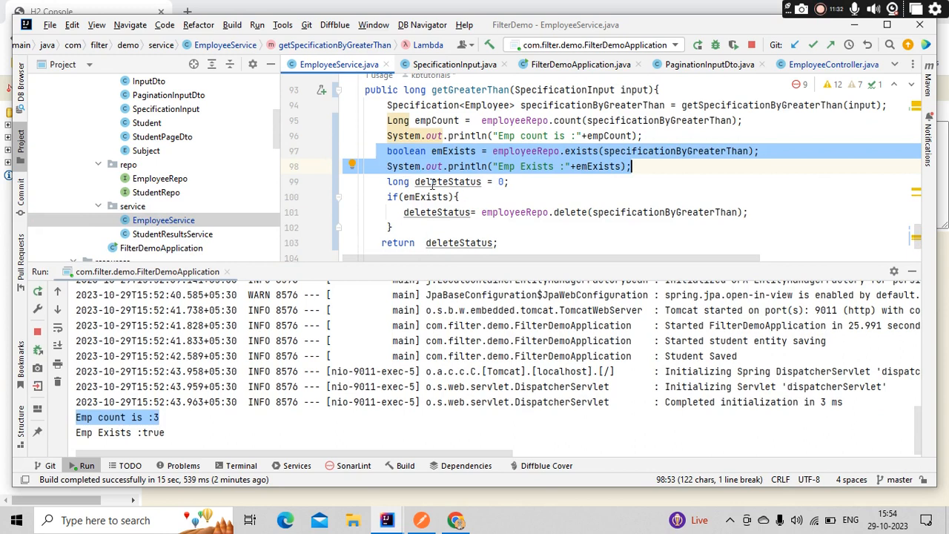
{"action": "mouse_move", "coordinate": [415, 200]}
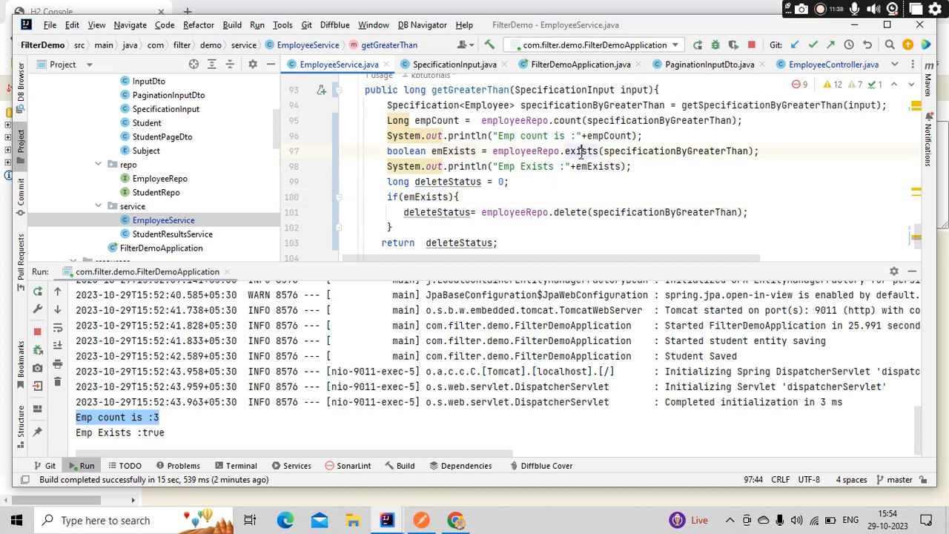
{"action": "double_click", "coordinate": [582, 151]}
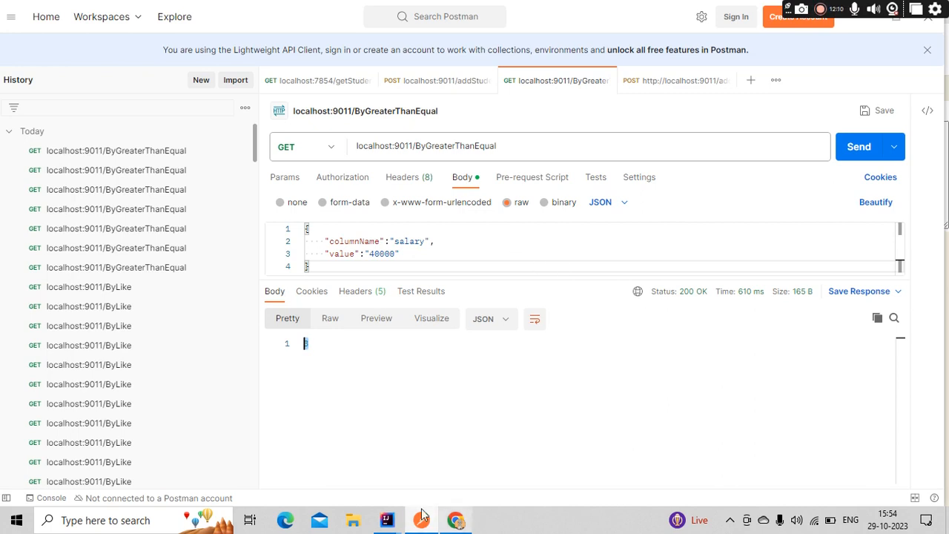
{"action": "left_click", "coordinate": [386, 519]}
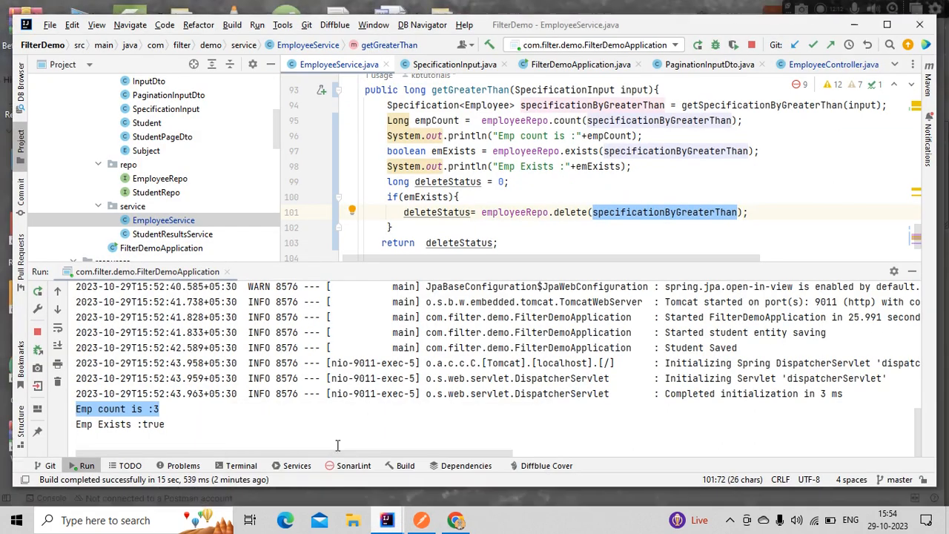